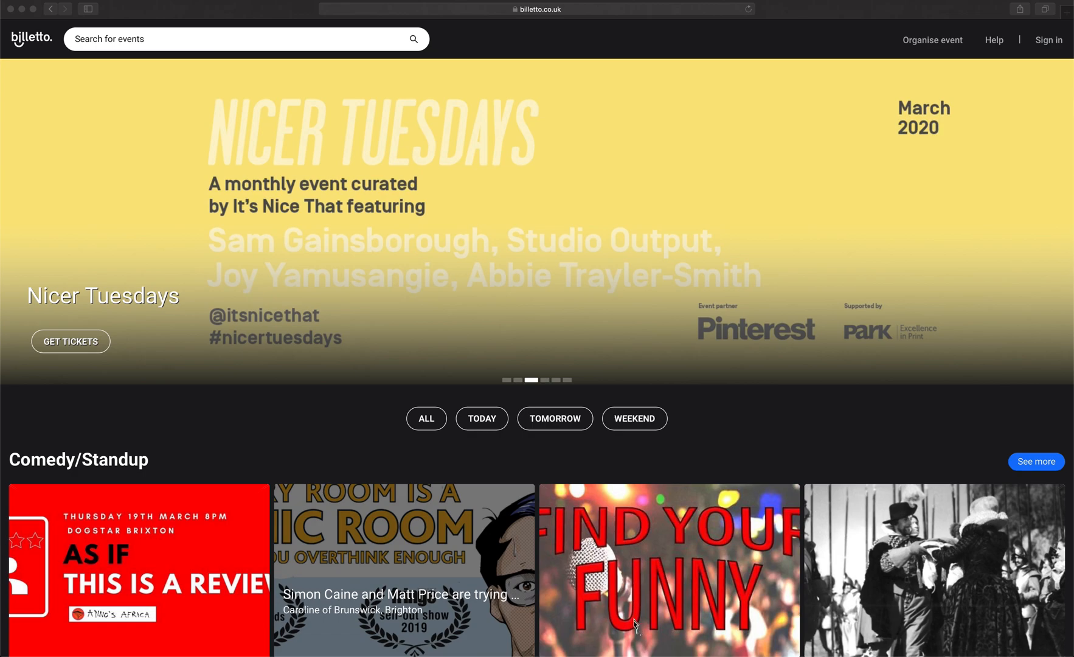
{"action": "mouse_move", "coordinate": [609, 574]}
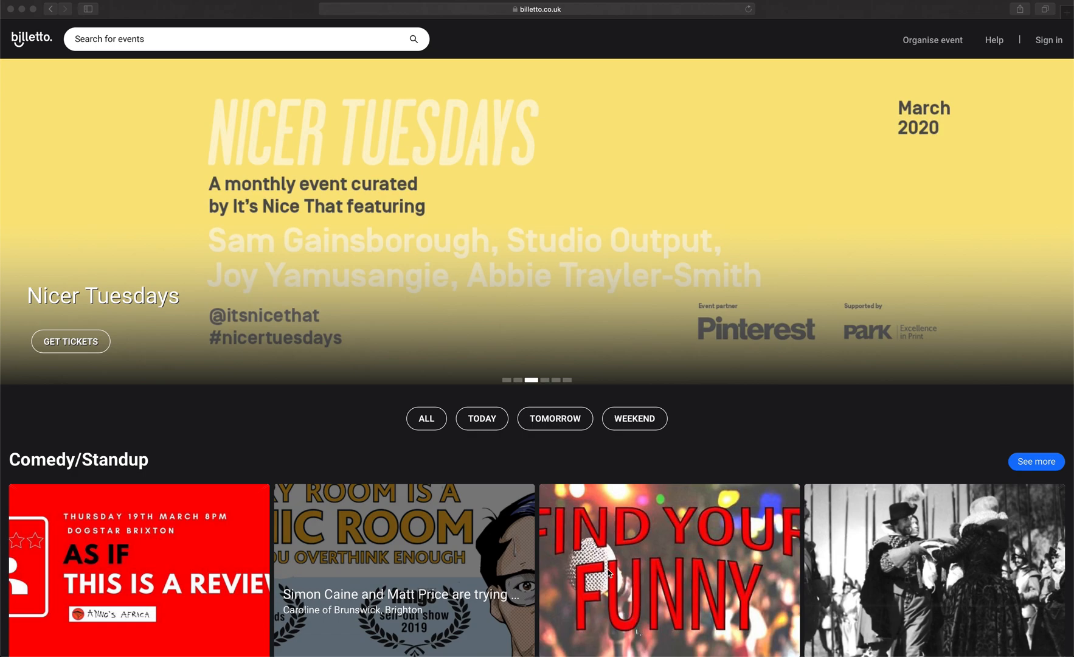
{"action": "mouse_move", "coordinate": [587, 472]}
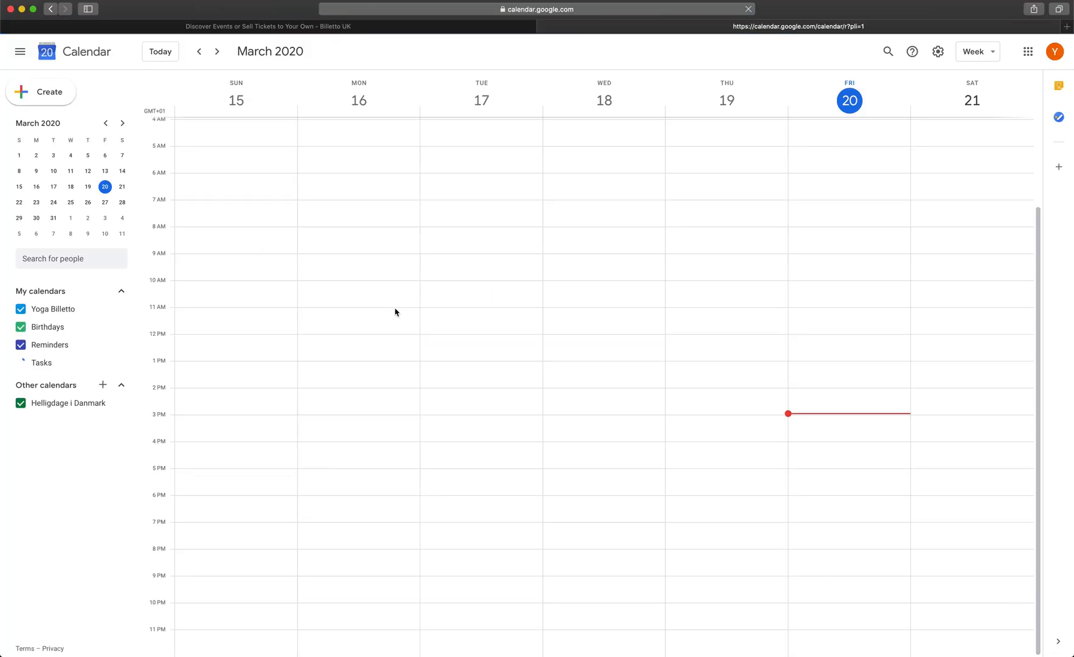
Open a new untitled 3–4pm event draft on Tuesday 31 March 2020.
{"action": "left_click", "coordinate": [21, 363]}
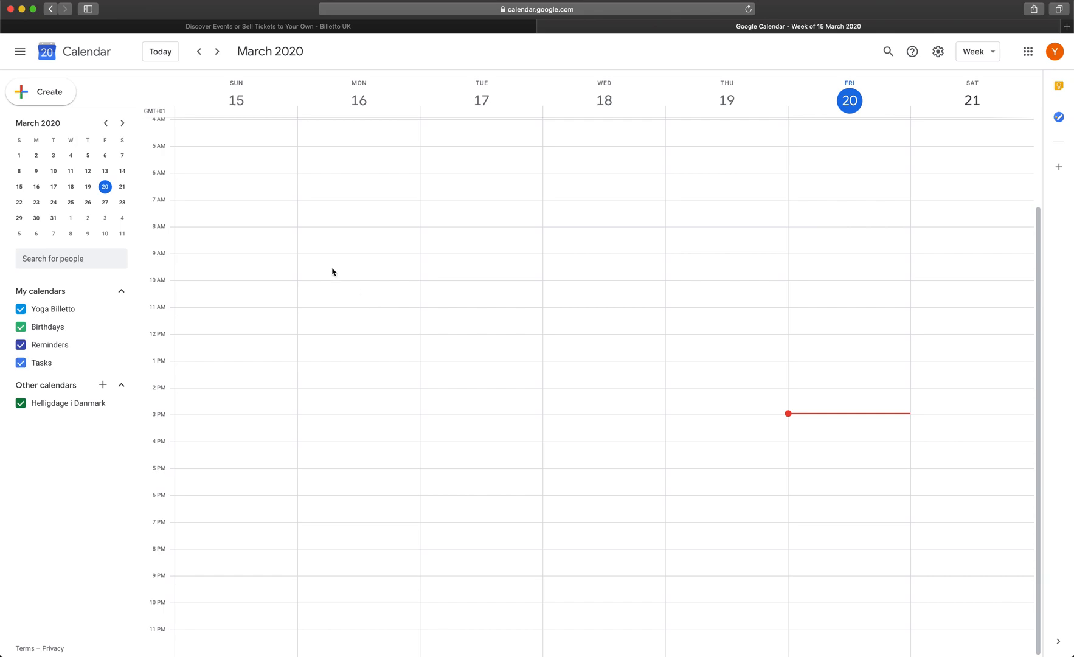
{"action": "left_click", "coordinate": [53, 219]}
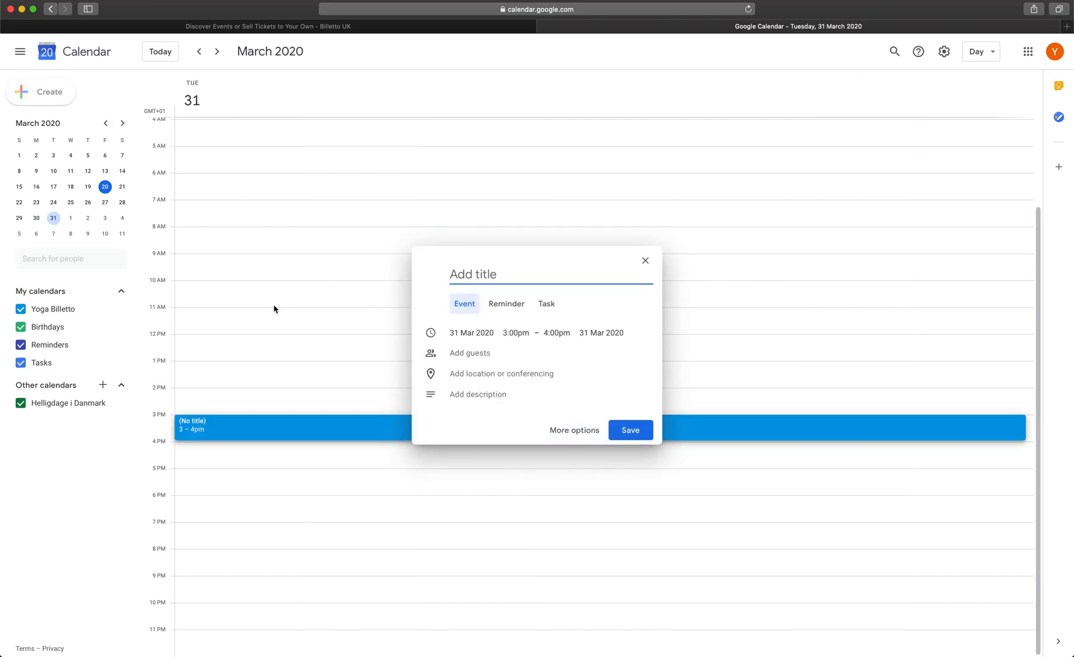
{"action": "mouse_move", "coordinate": [573, 430]}
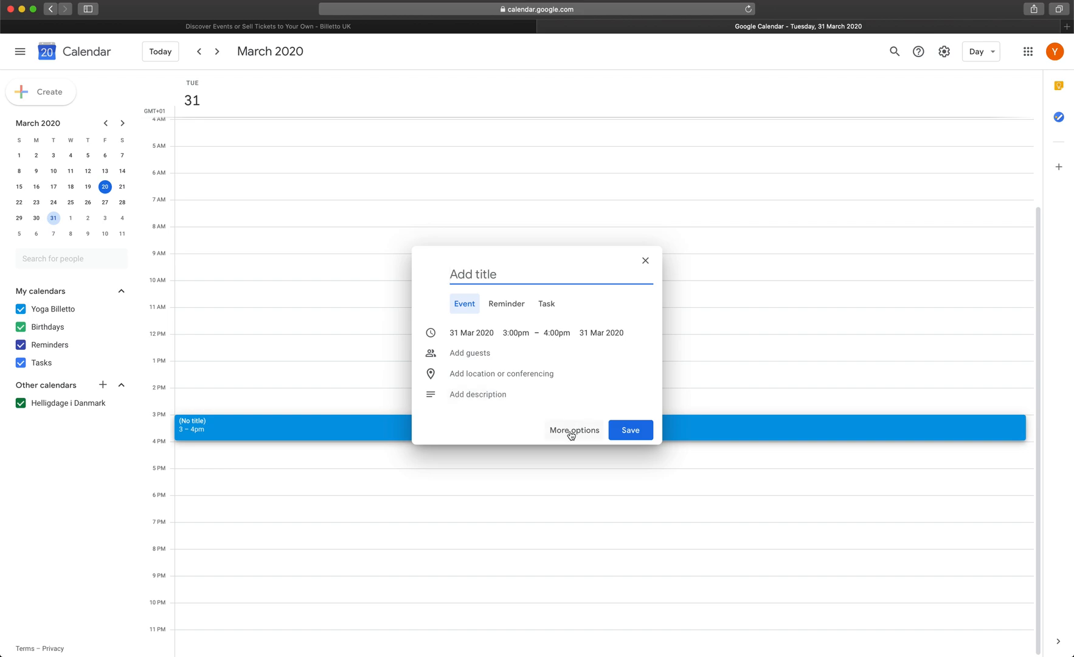
Save 'Yoga with Billetto' for 21 March, 11:30am–12pm, with Hangouts conferencing attached.
{"action": "left_click", "coordinate": [574, 430]}
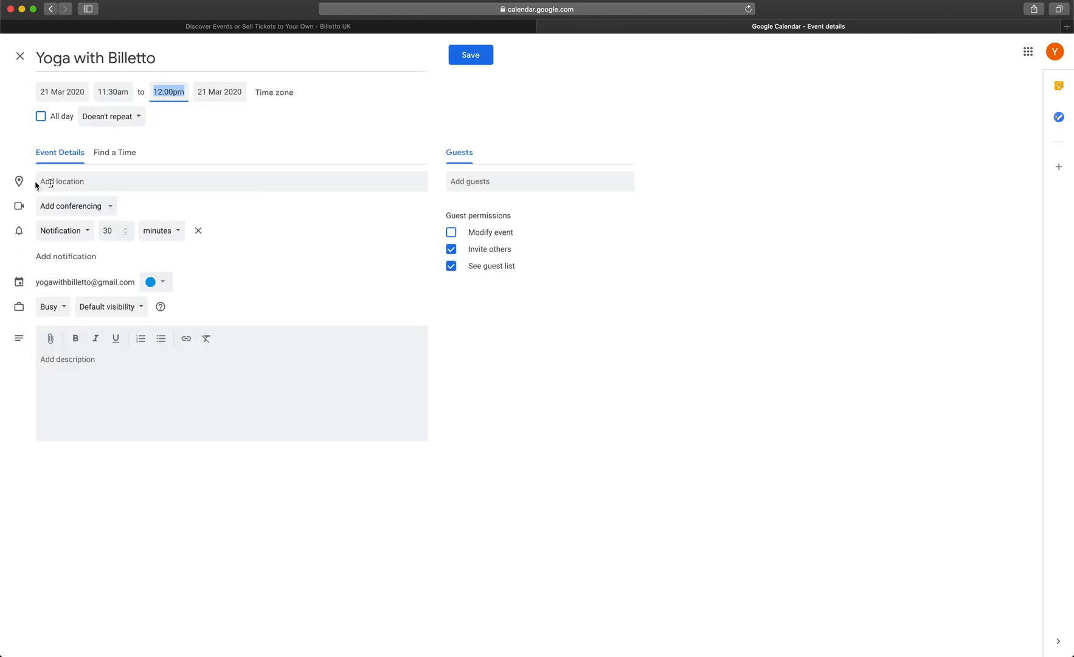
{"action": "left_click", "coordinate": [71, 205]}
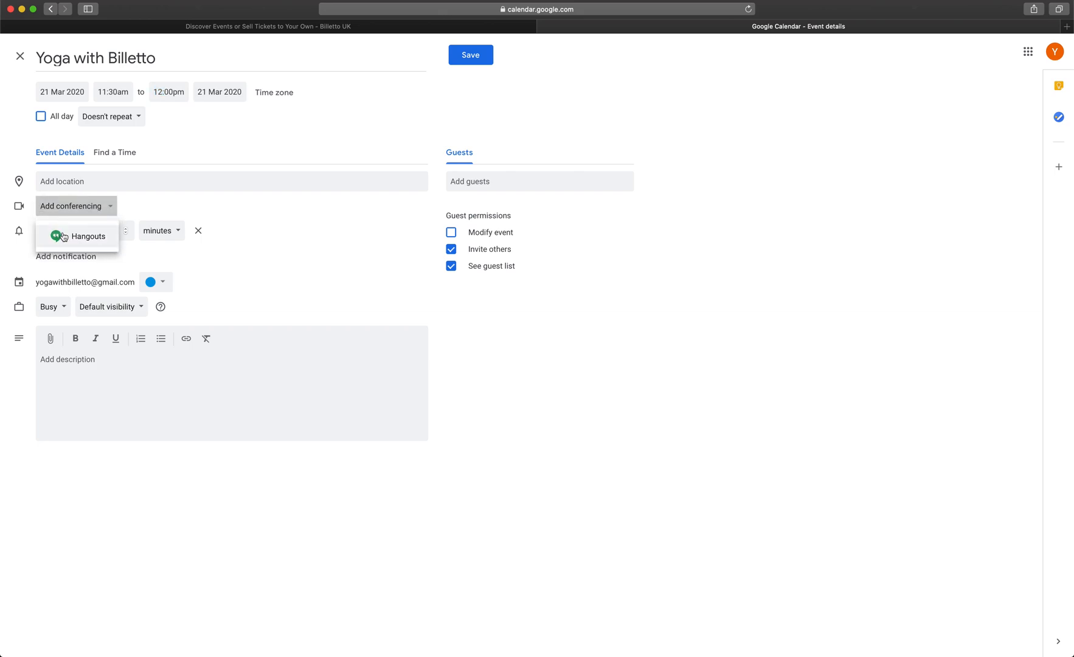
{"action": "left_click", "coordinate": [87, 237]}
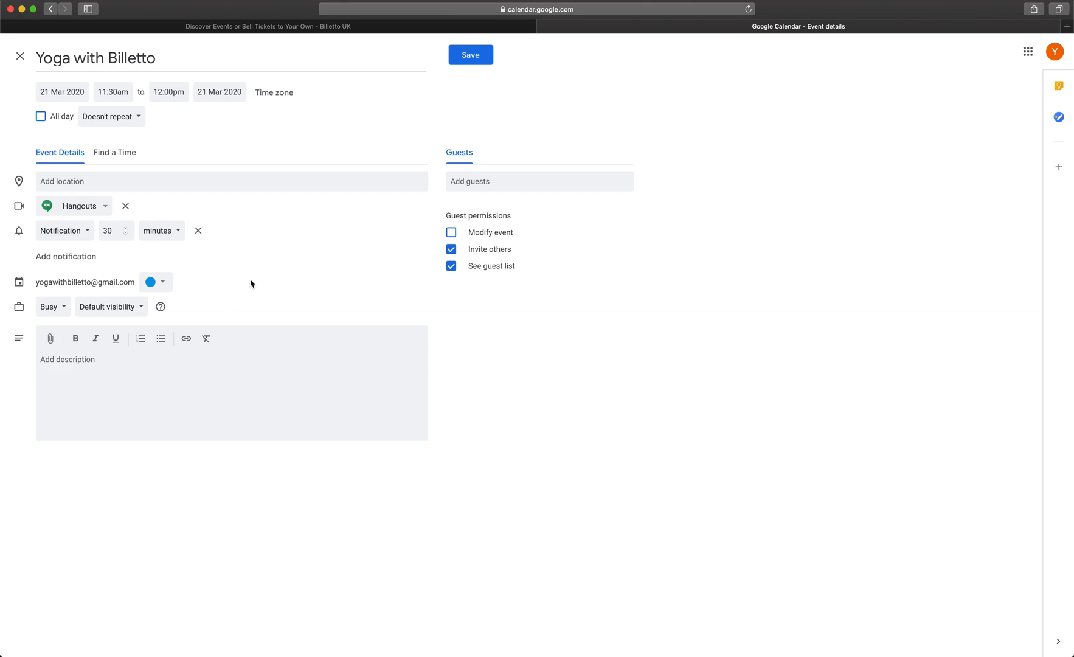
{"action": "mouse_move", "coordinate": [425, 140]}
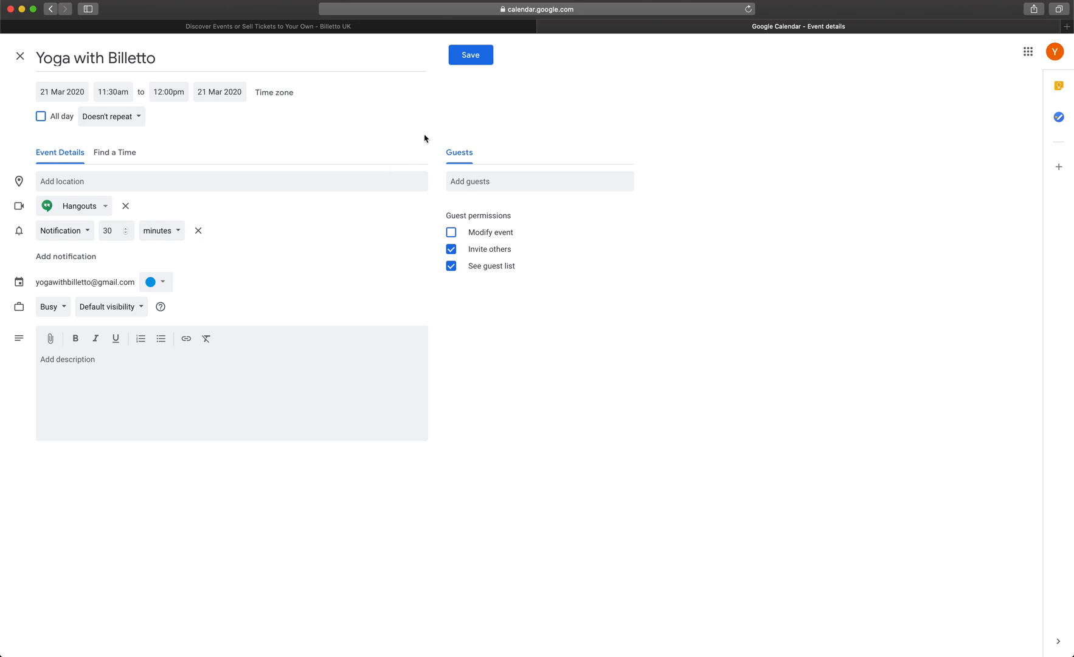
{"action": "mouse_move", "coordinate": [453, 101]}
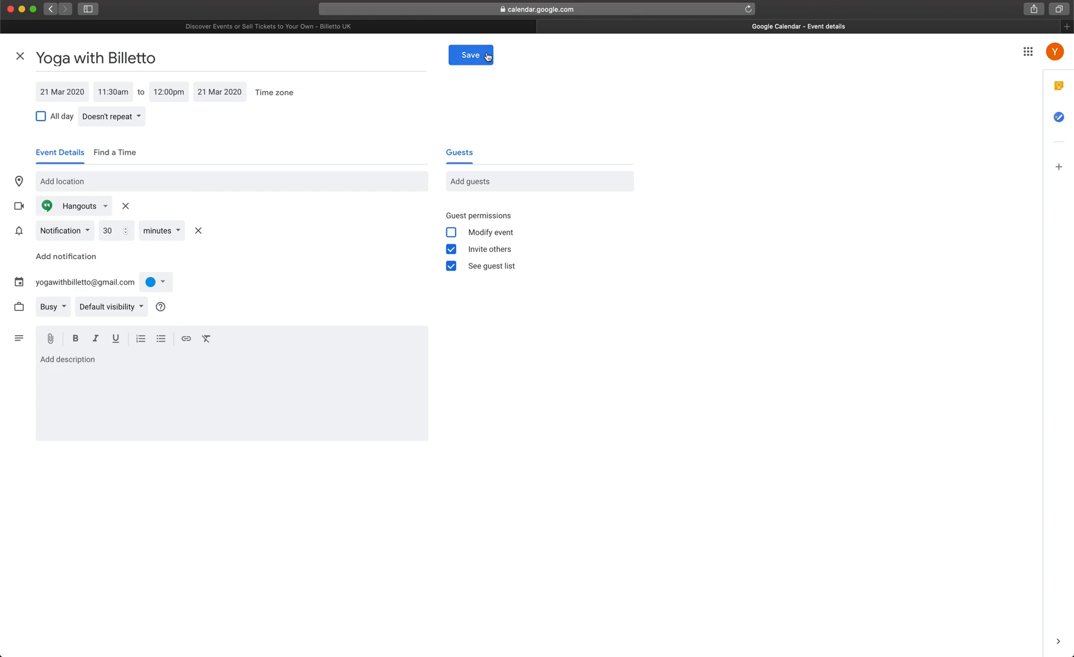
{"action": "left_click", "coordinate": [470, 55]}
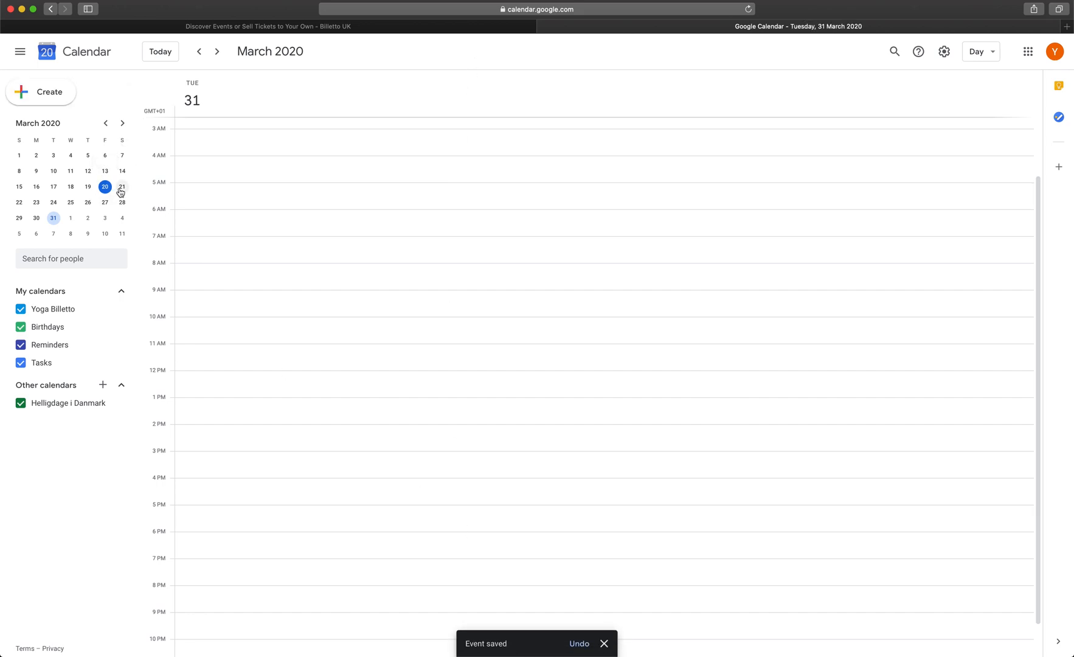
Jump to Saturday 21 March and open the Yoga with Billetto event popup.
{"action": "left_click", "coordinate": [122, 186]}
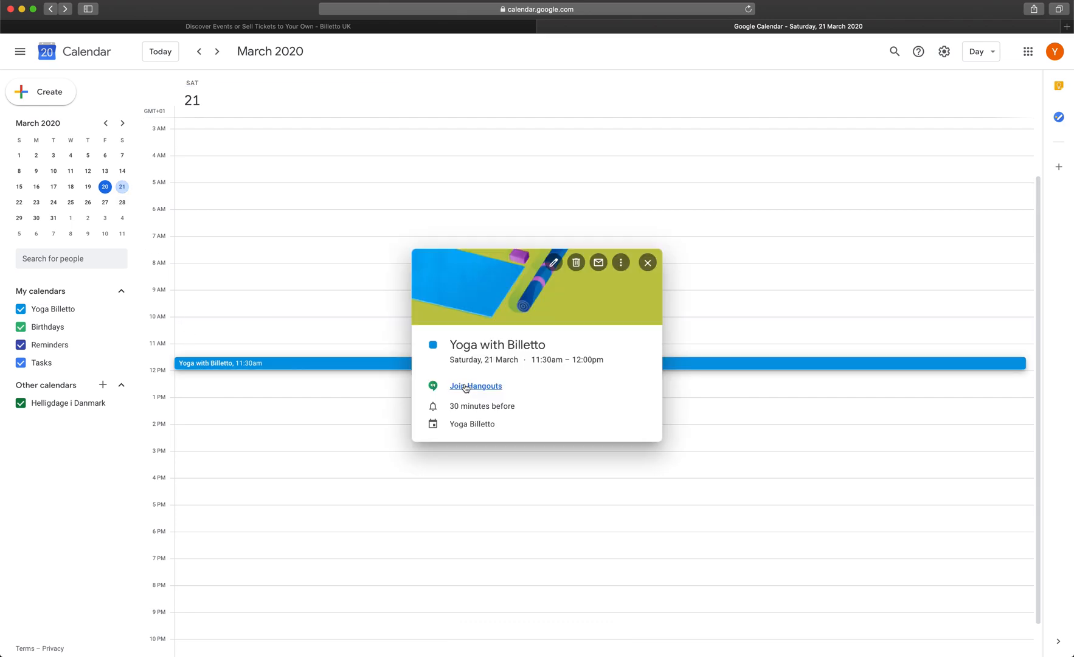
{"action": "left_click", "coordinate": [475, 386]}
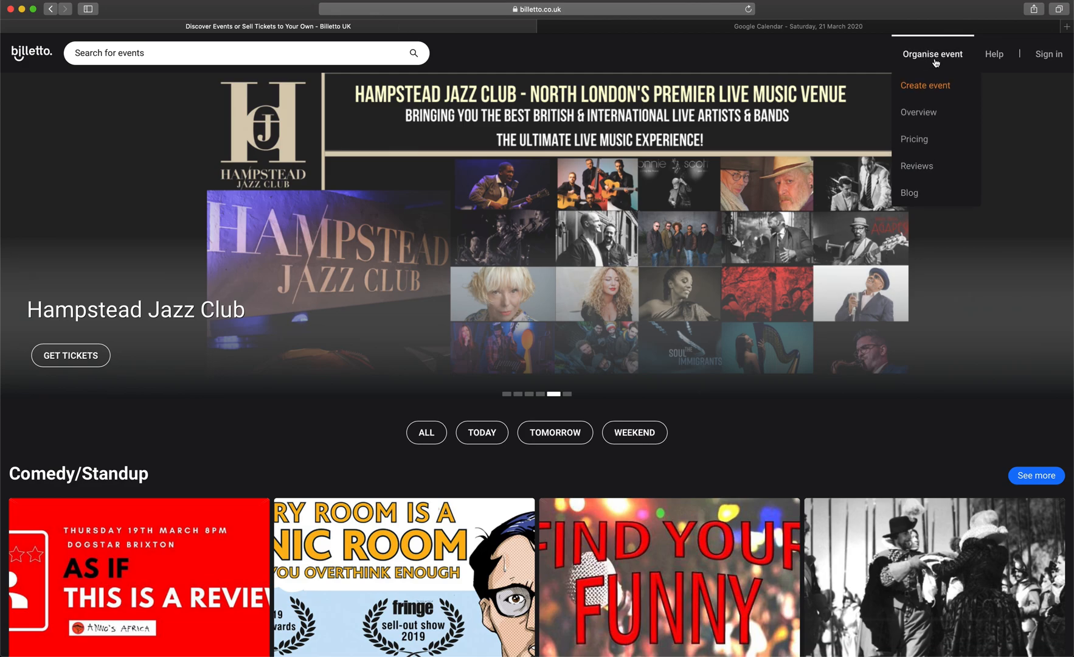
Create a Billetto organiser account from Create event and choose a plan.
{"action": "left_click", "coordinate": [924, 85]}
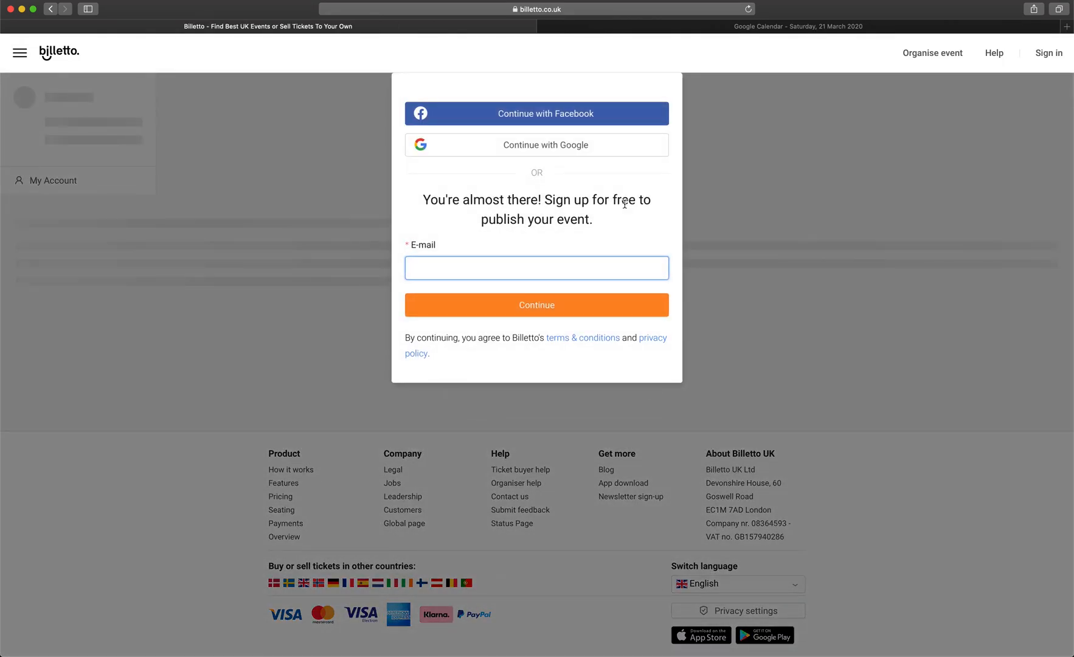
{"action": "type", "text": "yogawithbilletto"}
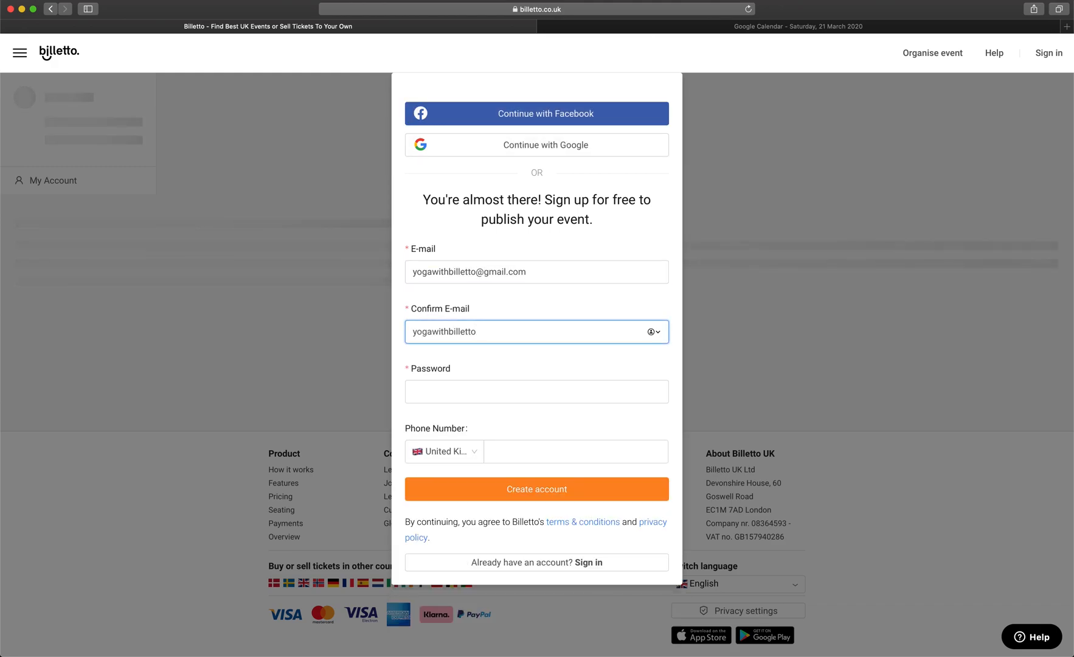
{"action": "left_click", "coordinate": [537, 489]}
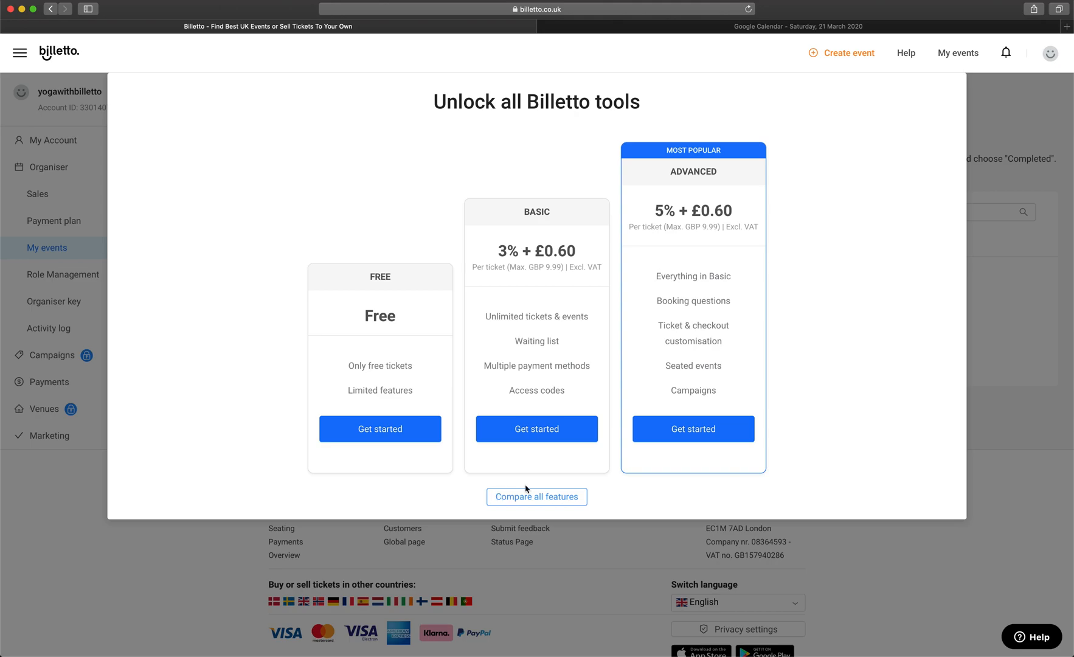
{"action": "mouse_move", "coordinate": [614, 485]}
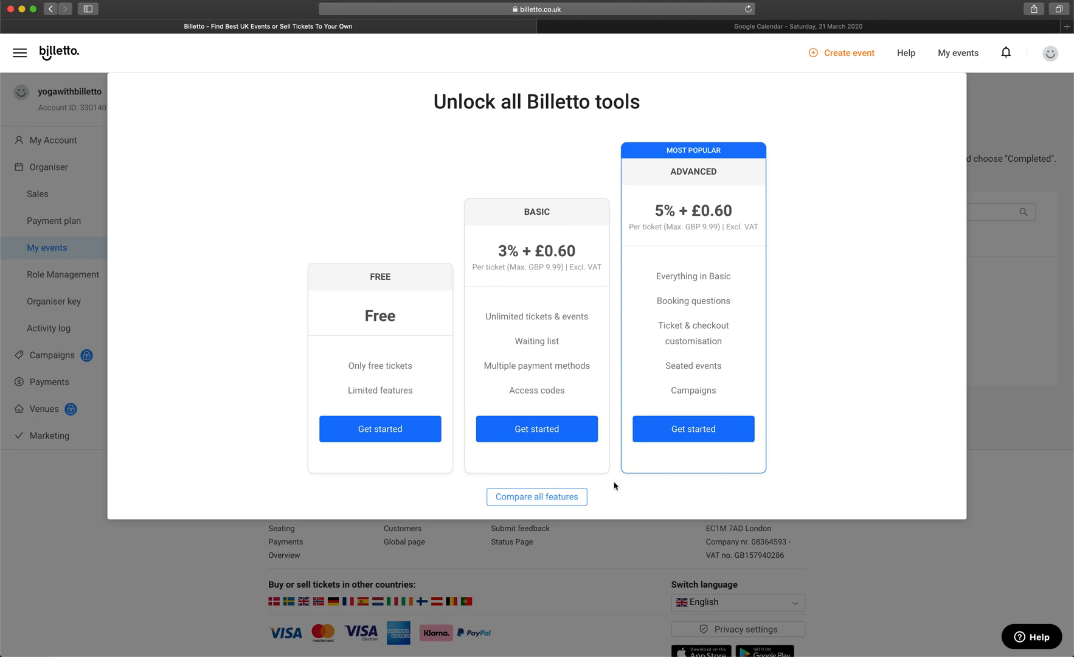
{"action": "left_click", "coordinate": [614, 485]}
{"action": "type", "text": "Lunch time"}
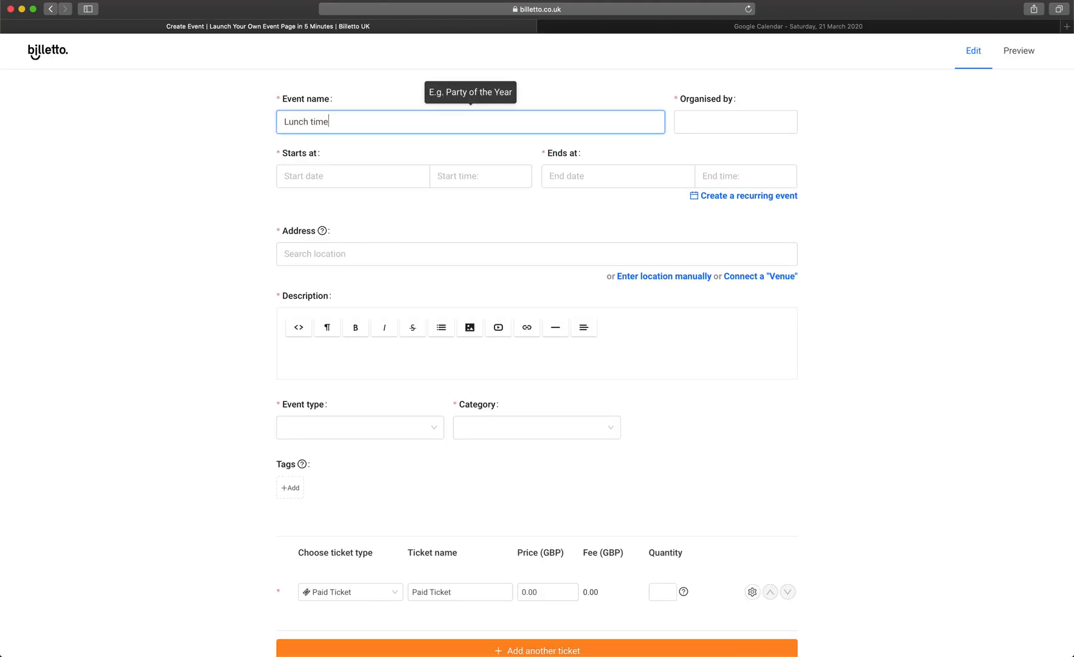
Continue the event name, set organiser Team Billetto, and pick the 21 March start date.
{"action": "type", "text": "yoga with Te"}
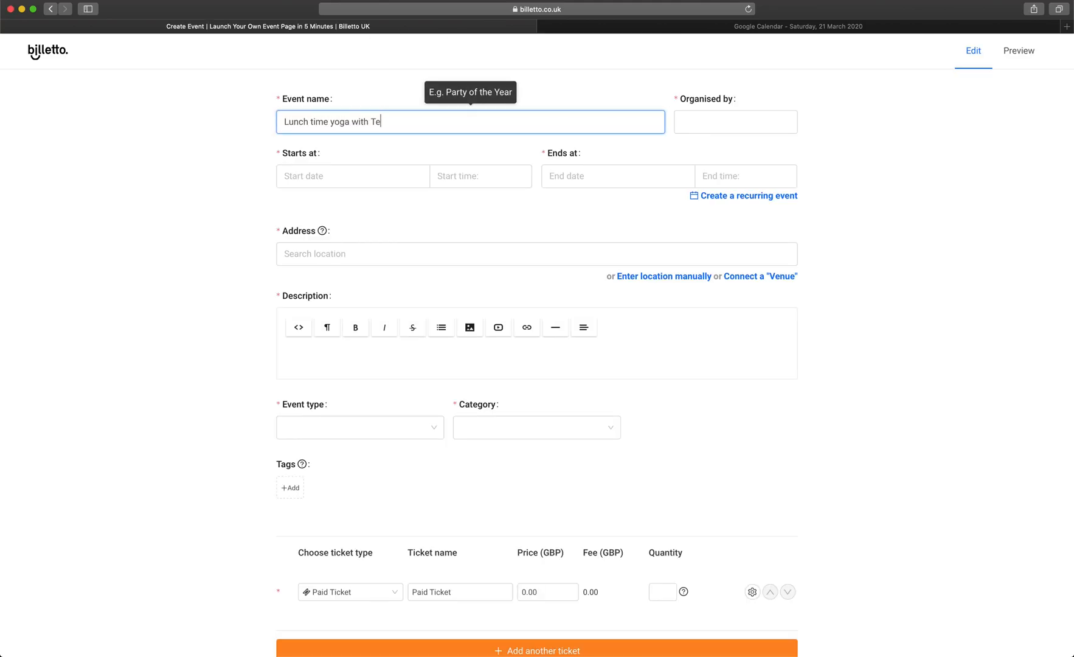
{"action": "left_click", "coordinate": [734, 121]}
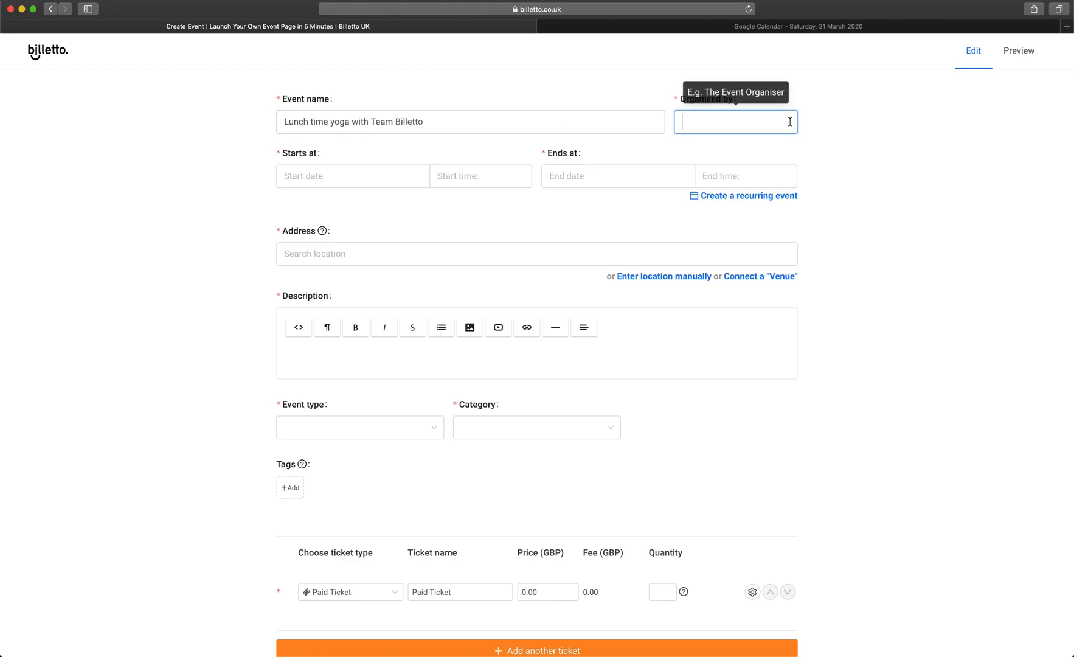
{"action": "type", "text": "Team Billetto"}
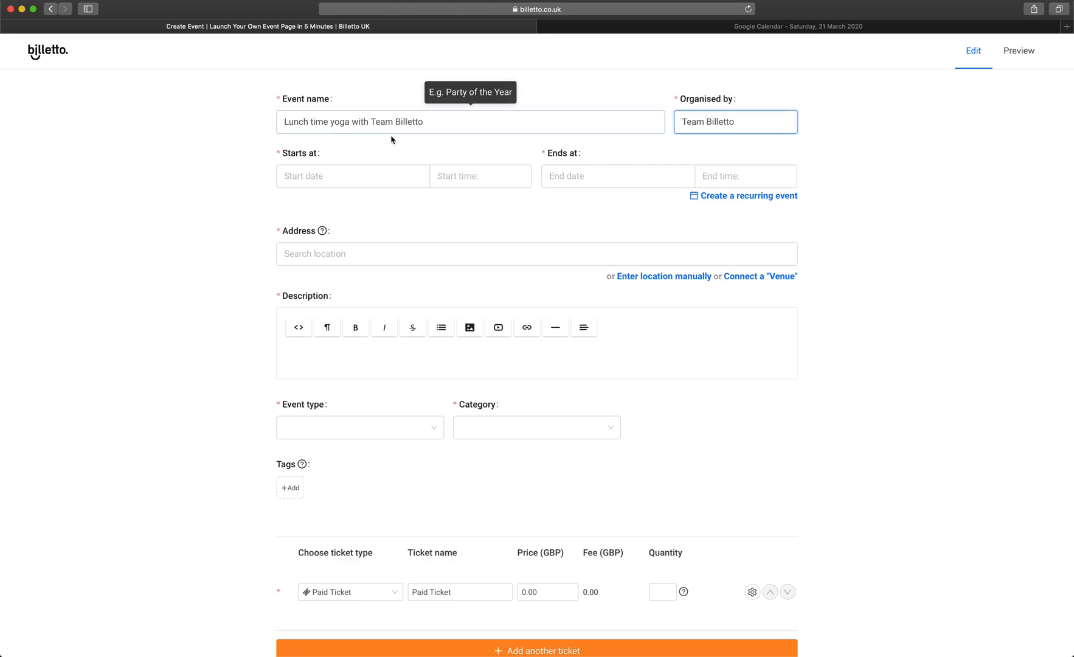
{"action": "left_click", "coordinate": [479, 176]}
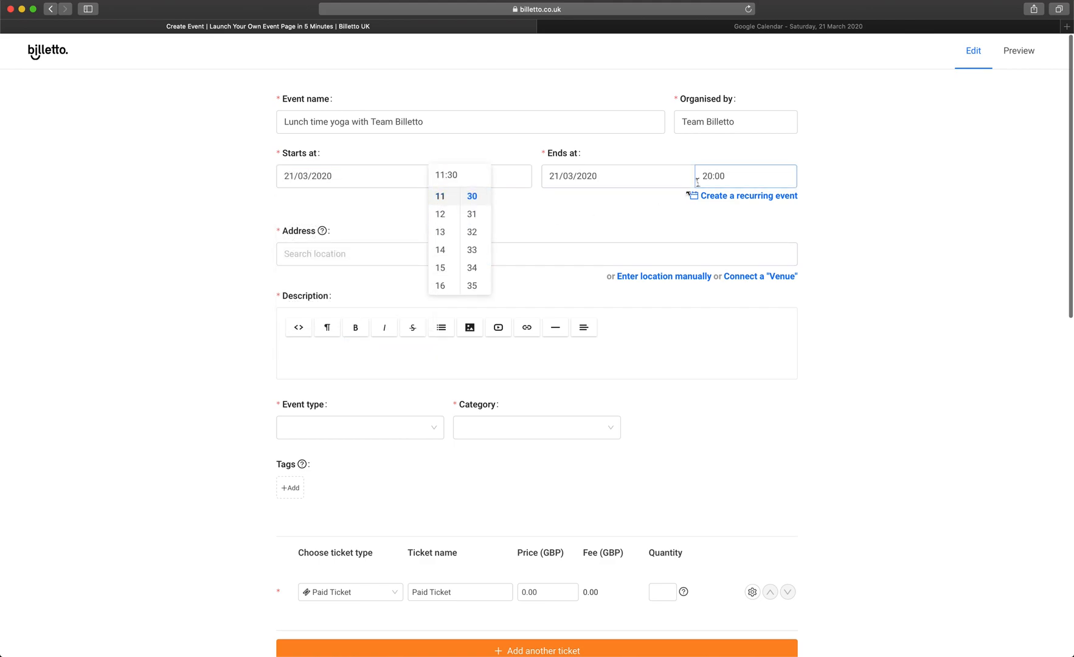
Set the city to Online and write the lunch time yoga session description.
{"action": "left_click", "coordinate": [471, 196]}
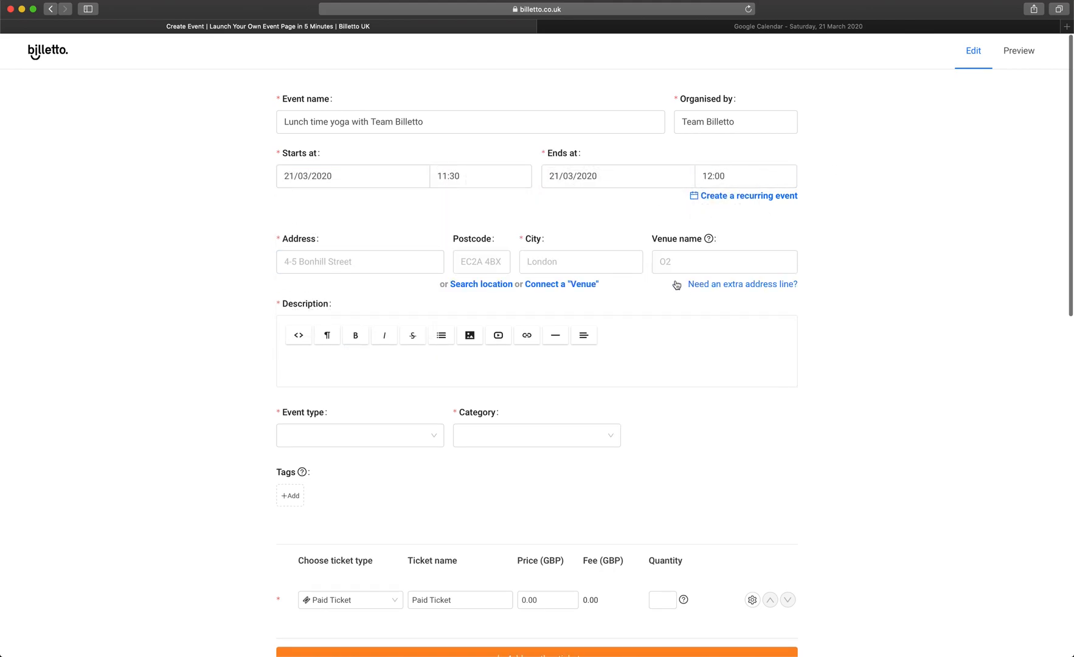
{"action": "type", "text": "Online"}
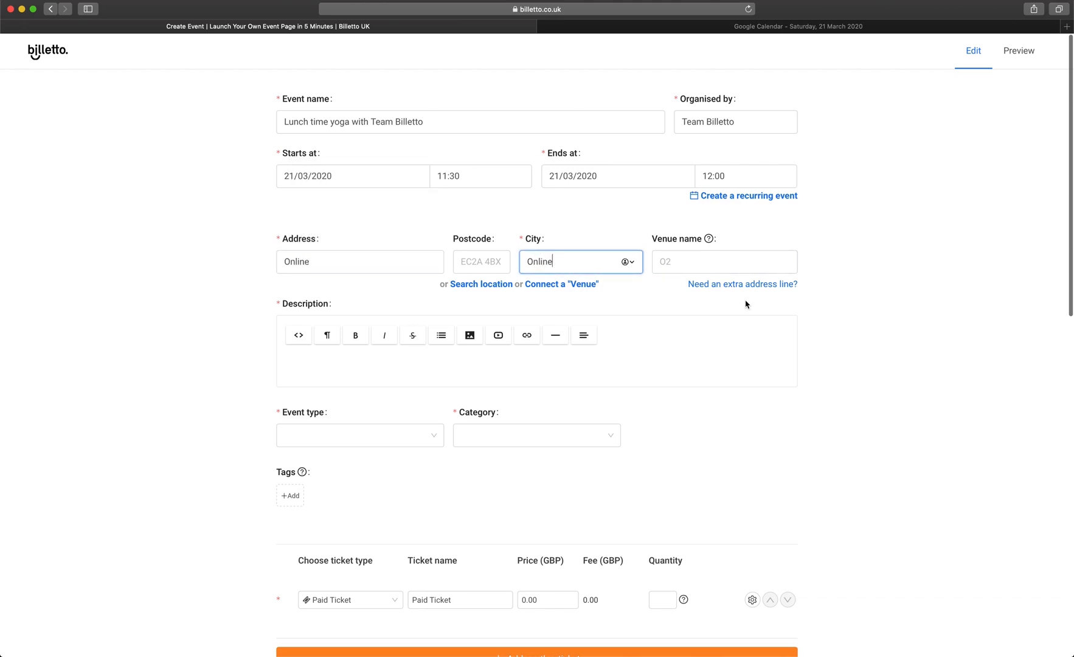
{"action": "type", "text": "Join us"}
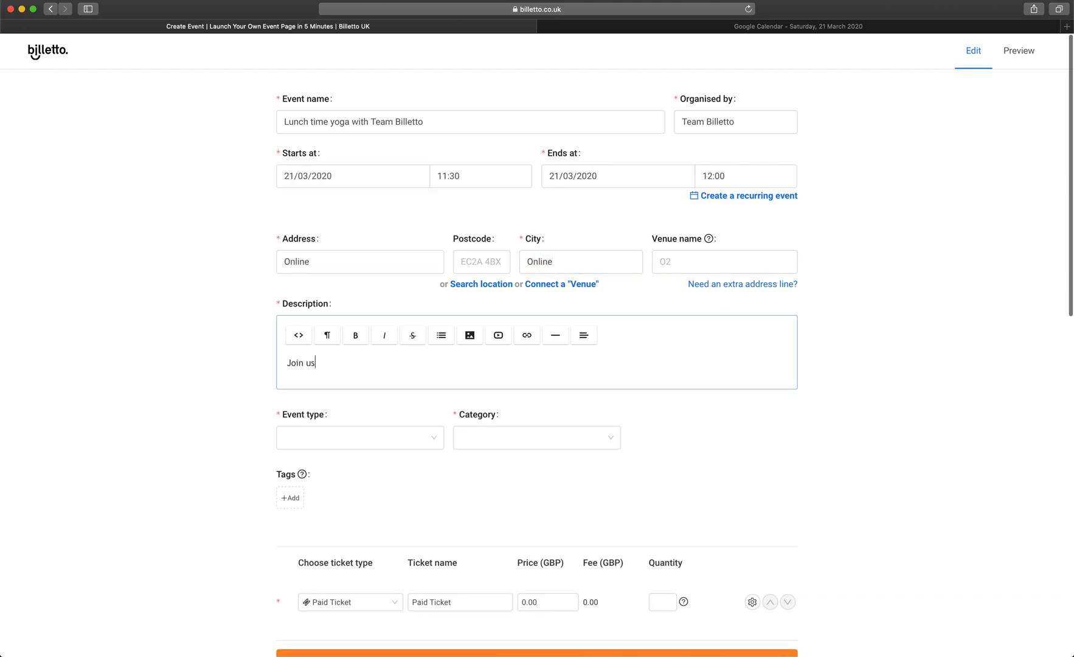
{"action": "type", "text": "for a lunch time yoga a"}
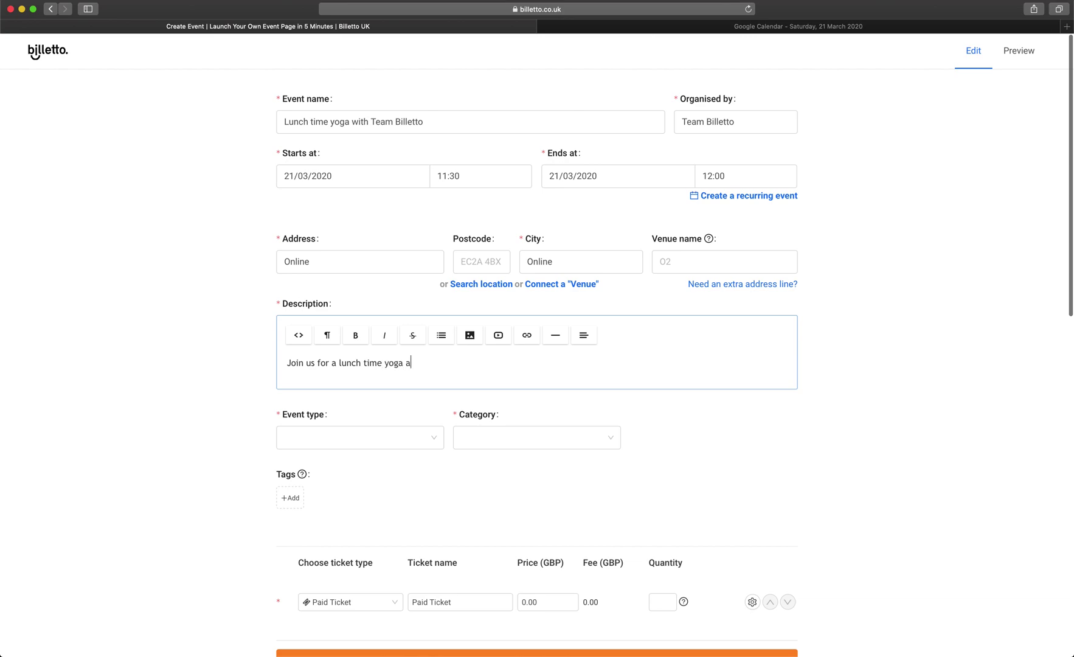
{"action": "type", "text": "t Billetto offices. We'll email"}
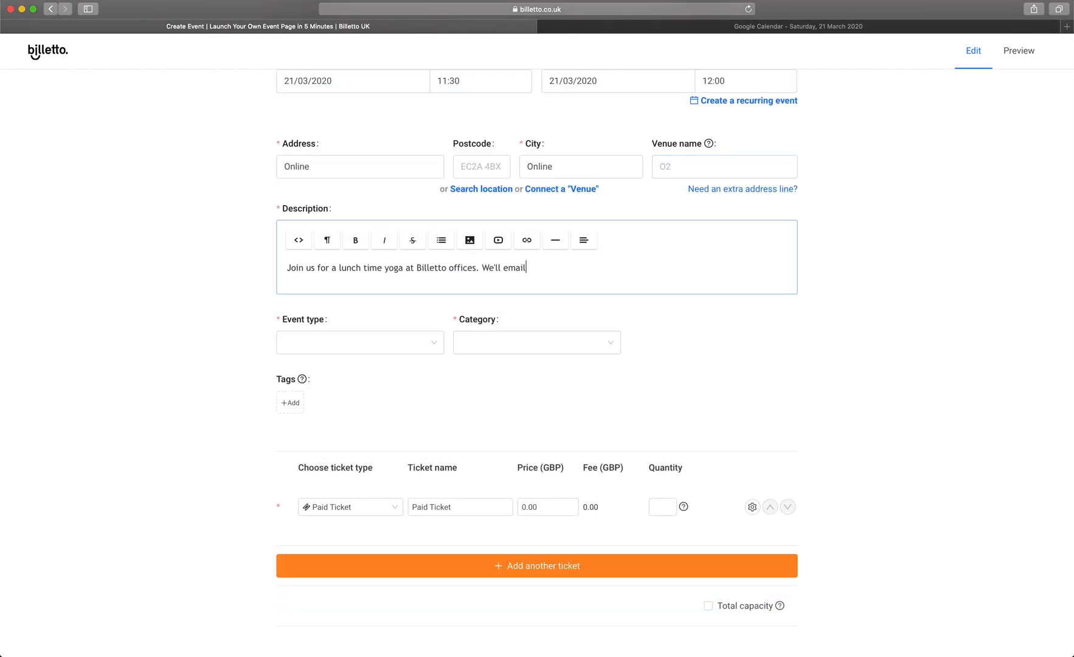
{"action": "type", "text": "the link to the session after t"}
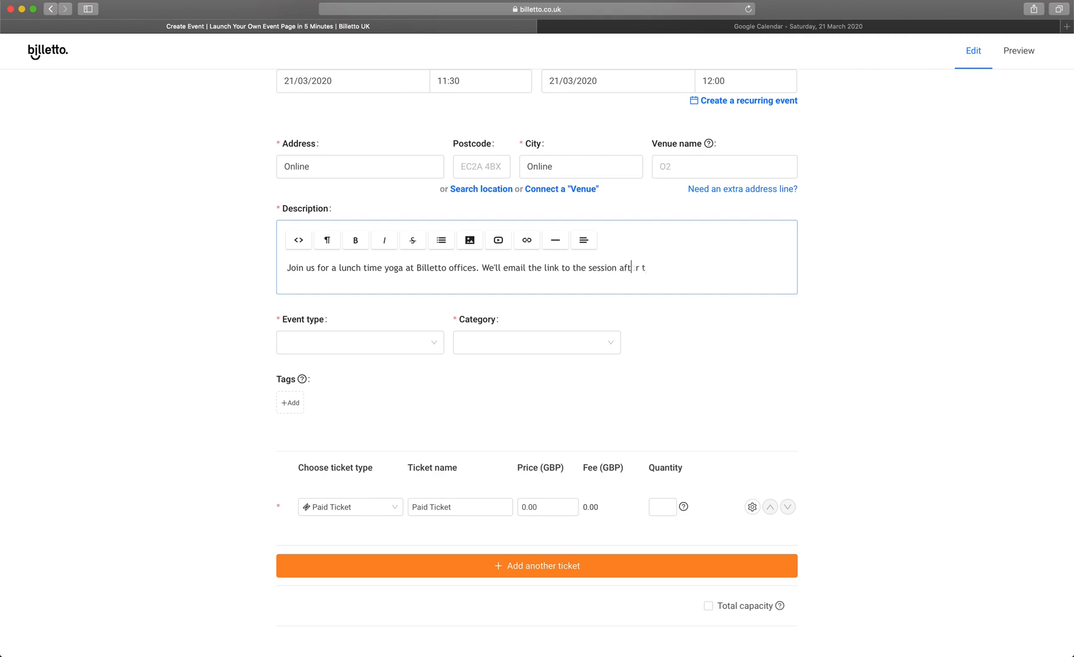
{"action": "left_click", "coordinate": [360, 342]}
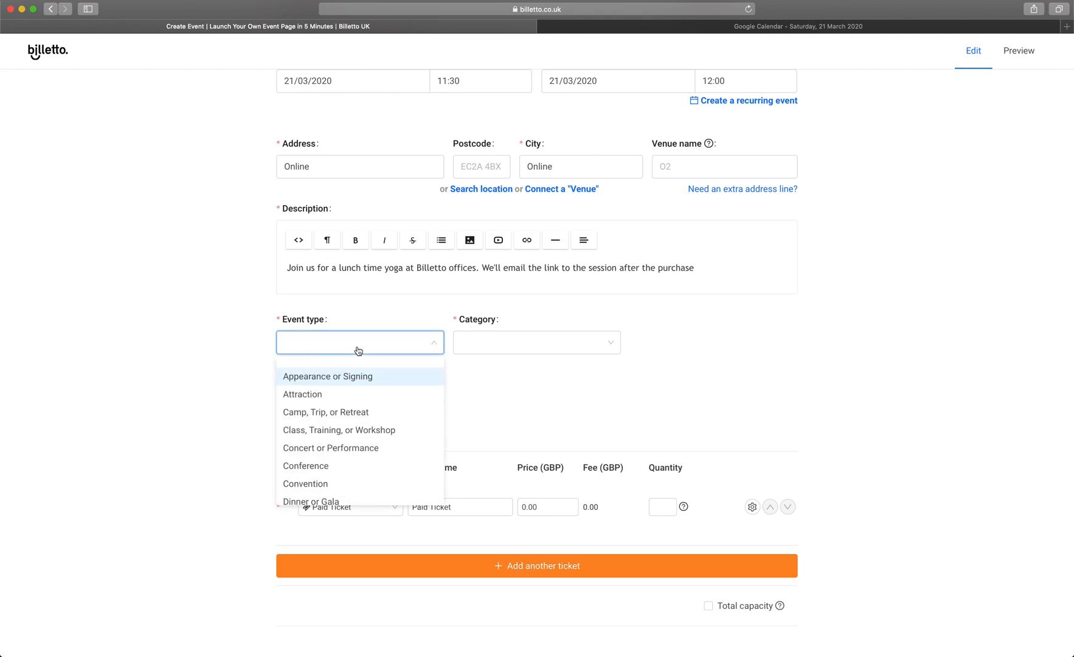
Set type Class, Training, or Workshop, tags including billetto, and a £10 ticket.
{"action": "left_click", "coordinate": [338, 429]}
{"action": "type", "text": "in the"}
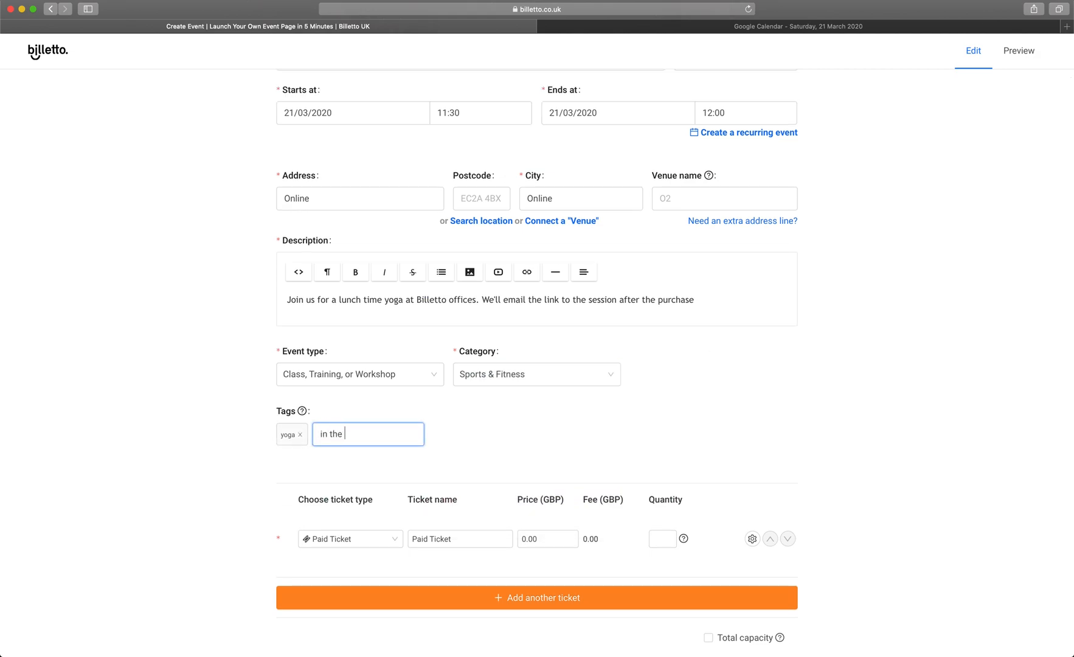
{"action": "type", "text": "billetto"}
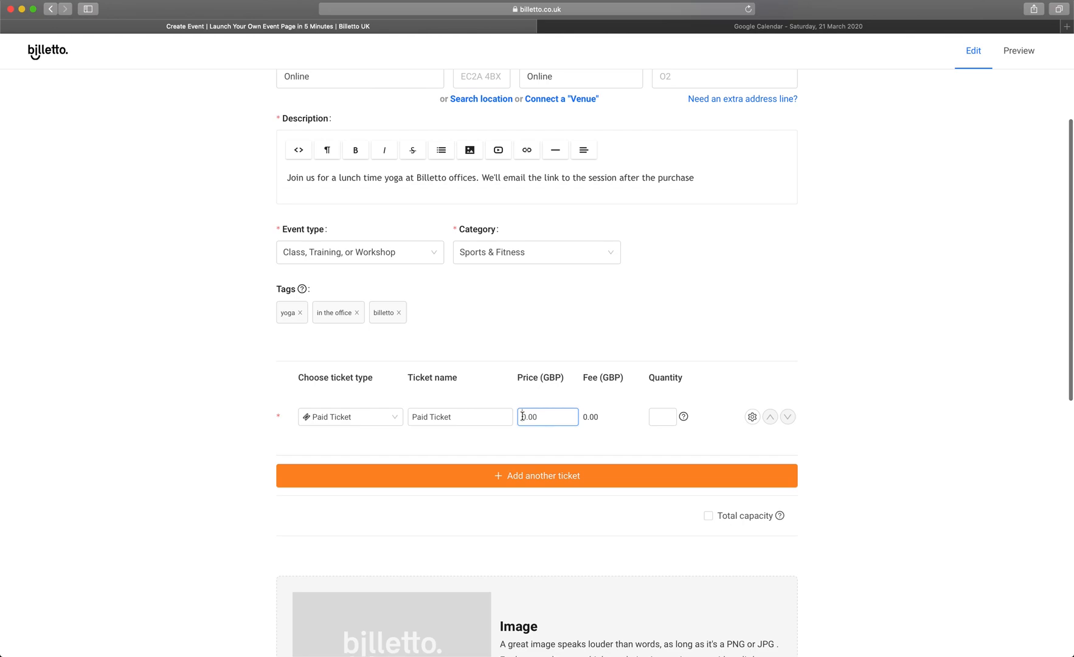
{"action": "type", "text": "10"}
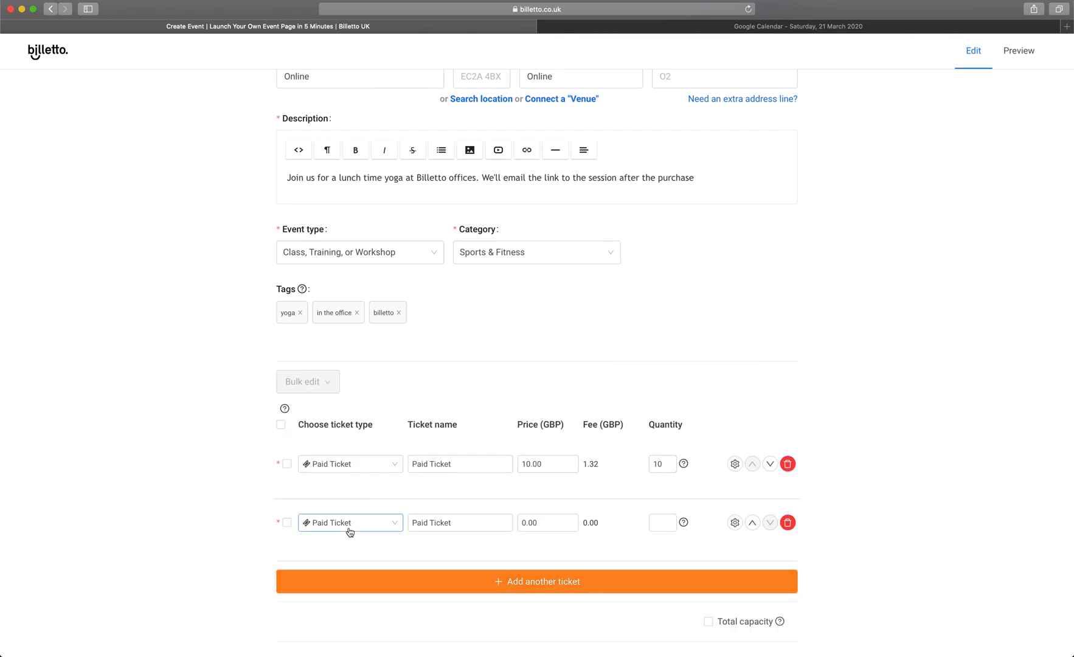
Make the second ticket a Donation for 10, delete an extra ticket, cap capacity at 10.
{"action": "left_click", "coordinate": [349, 522]}
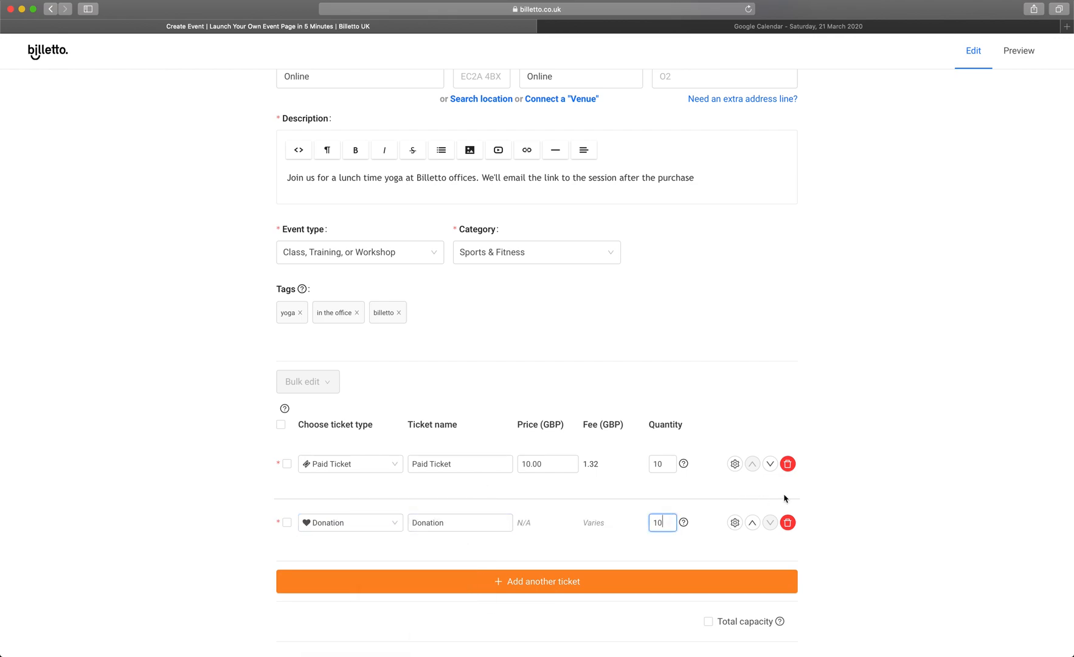
{"action": "scroll", "scroll_direction": "down", "scroll_amount": 3}
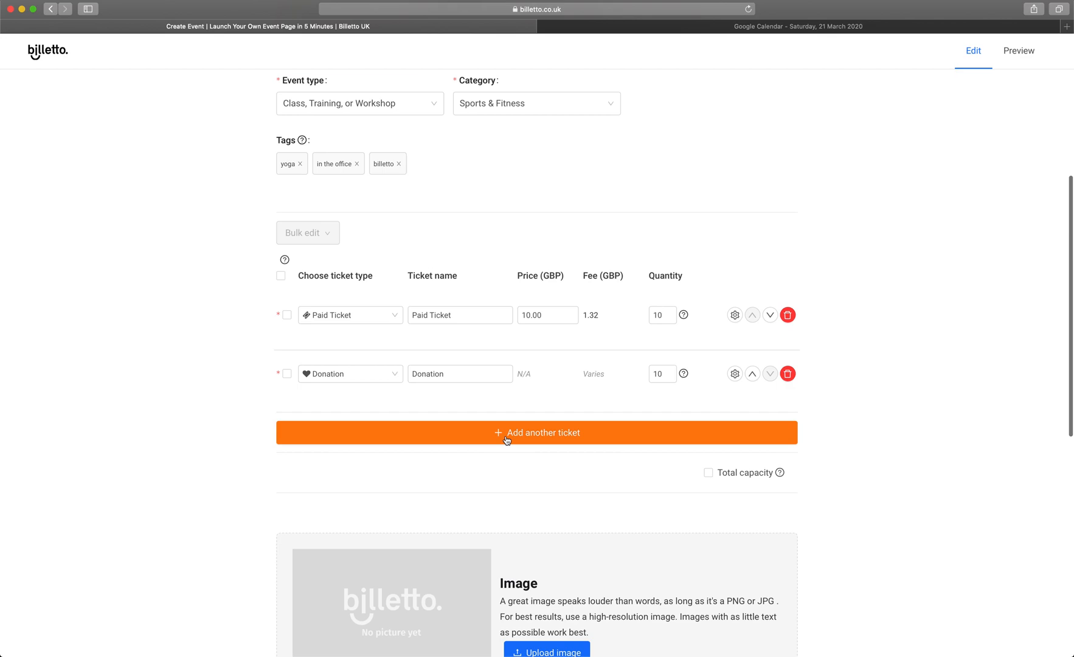
{"action": "left_click", "coordinate": [536, 432]}
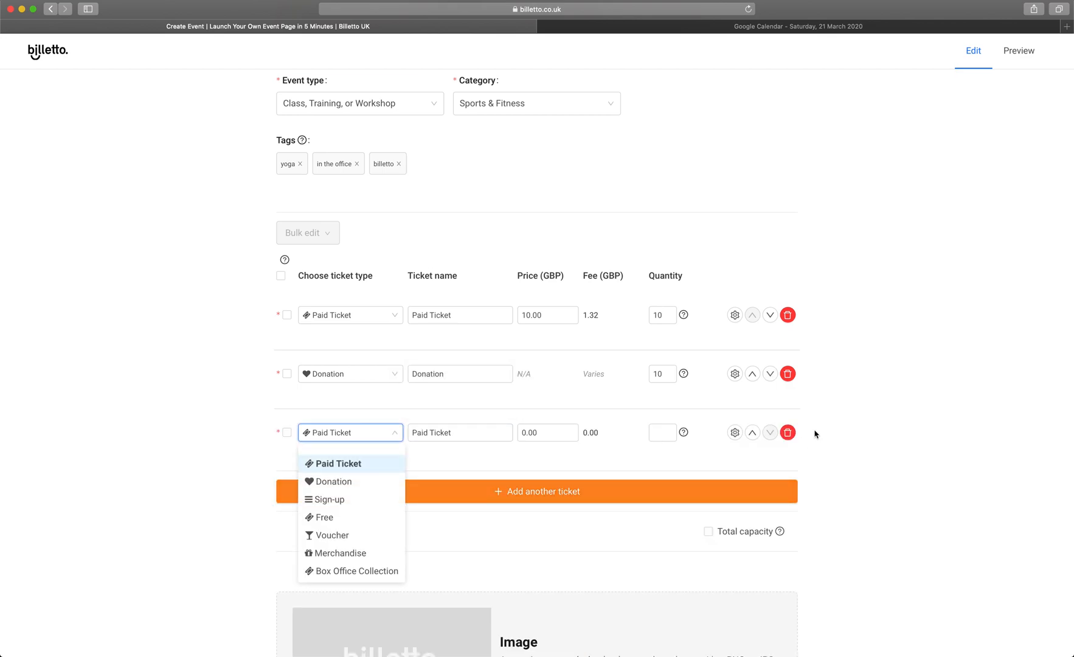
{"action": "left_click", "coordinate": [786, 432]}
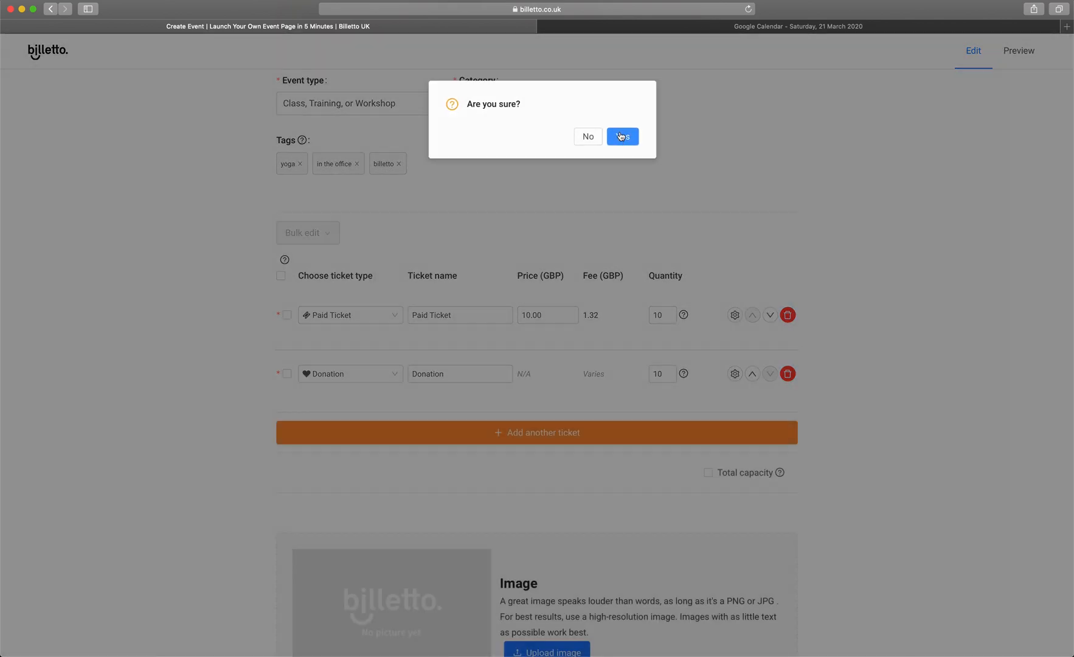
{"action": "left_click", "coordinate": [622, 136]}
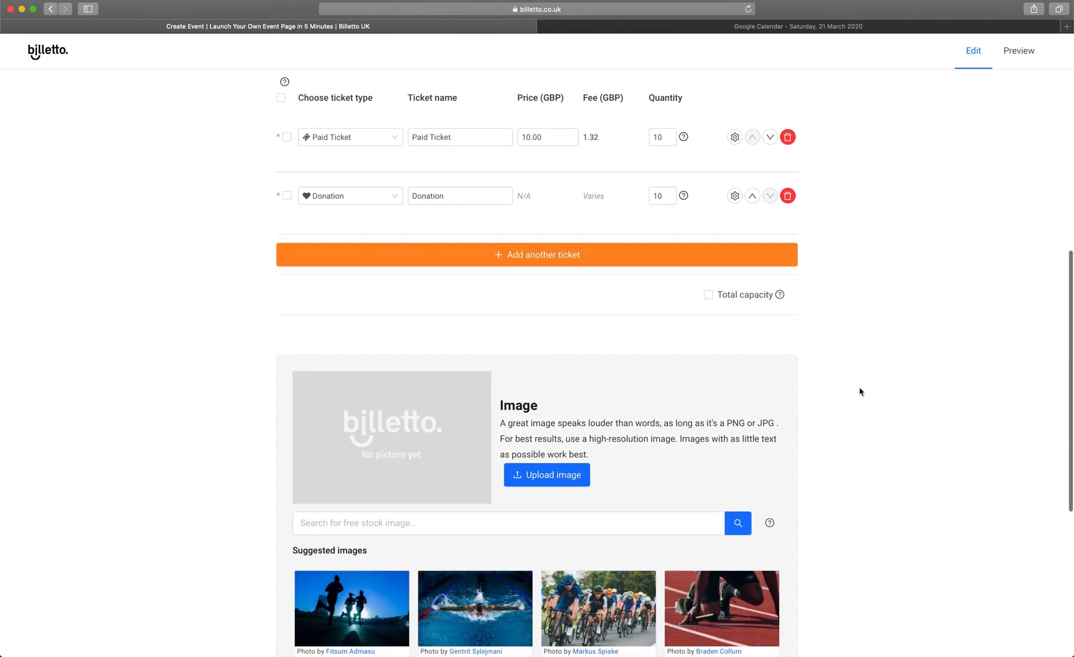
{"action": "left_click", "coordinate": [707, 294]}
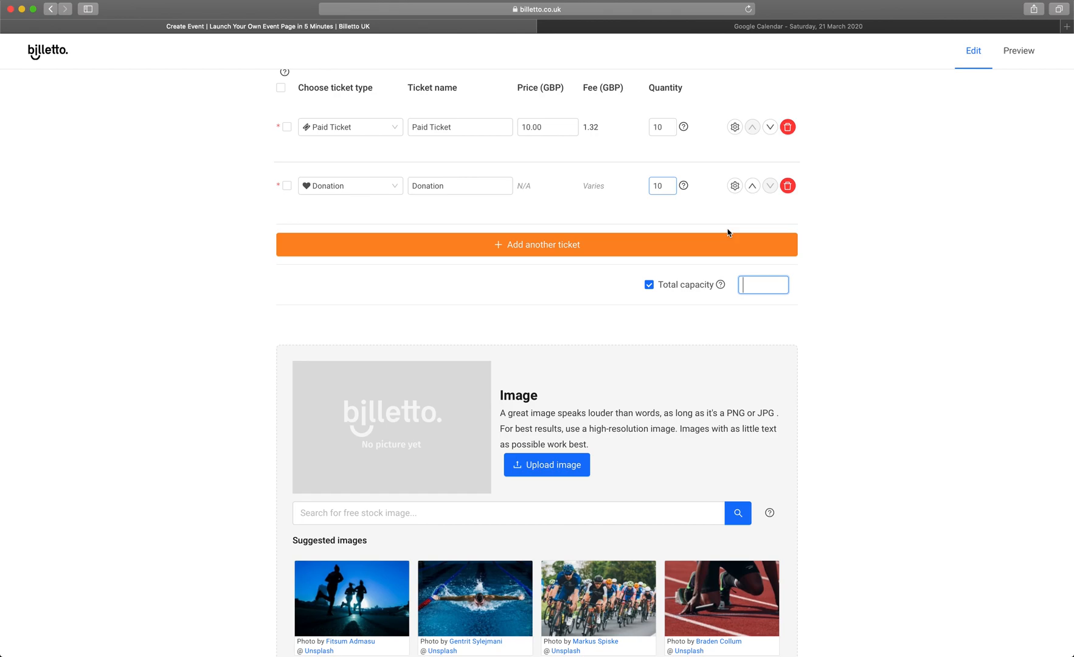
{"action": "type", "text": "10"}
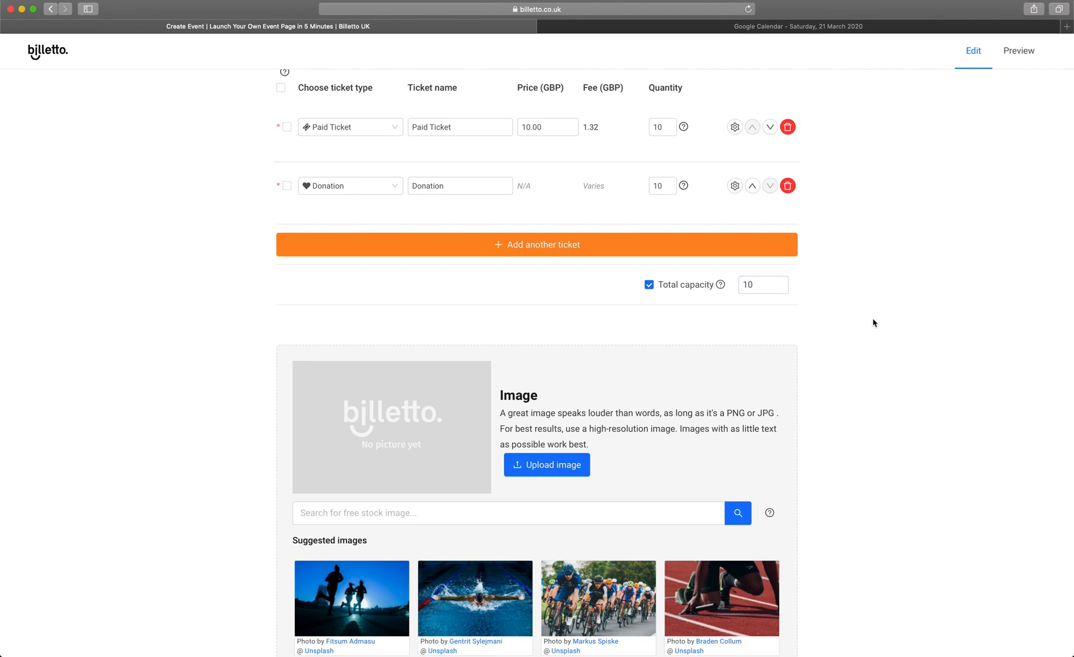
Search 'yoga' stock images and set the class photo as a full-width banner.
{"action": "scroll", "scroll_direction": "down", "scroll_amount": 3}
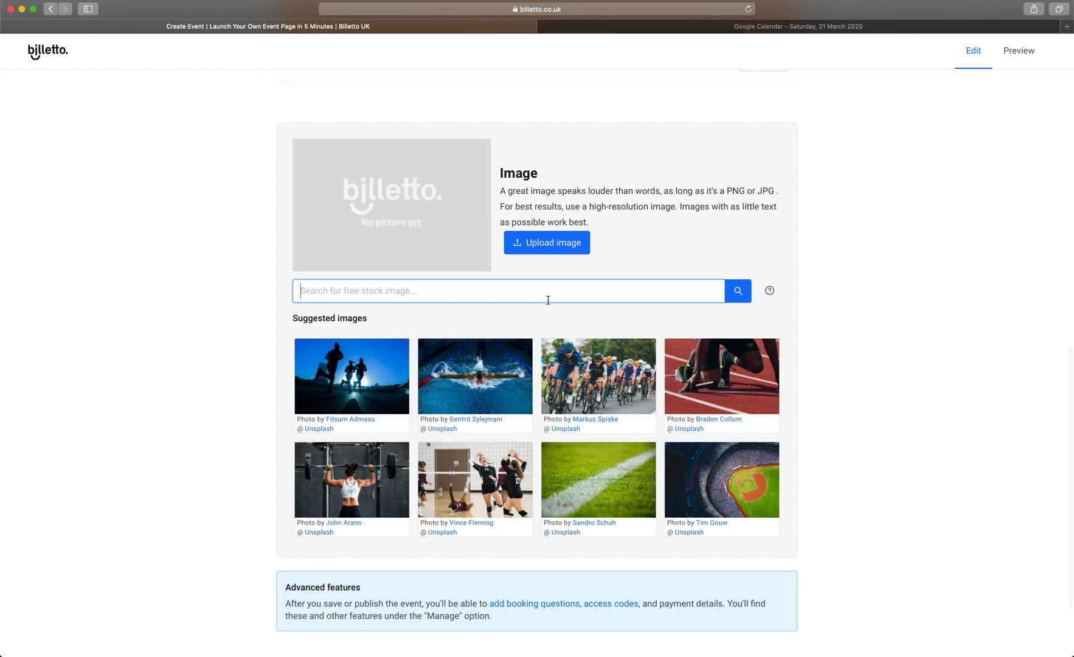
{"action": "type", "text": "yoga"}
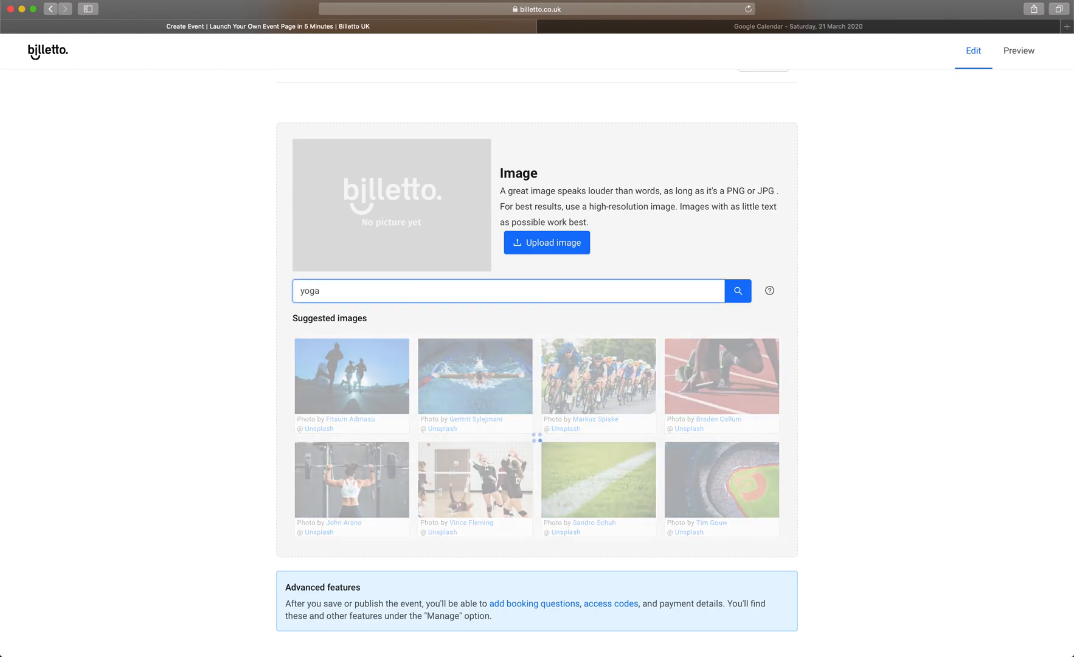
{"action": "left_click", "coordinate": [475, 375]}
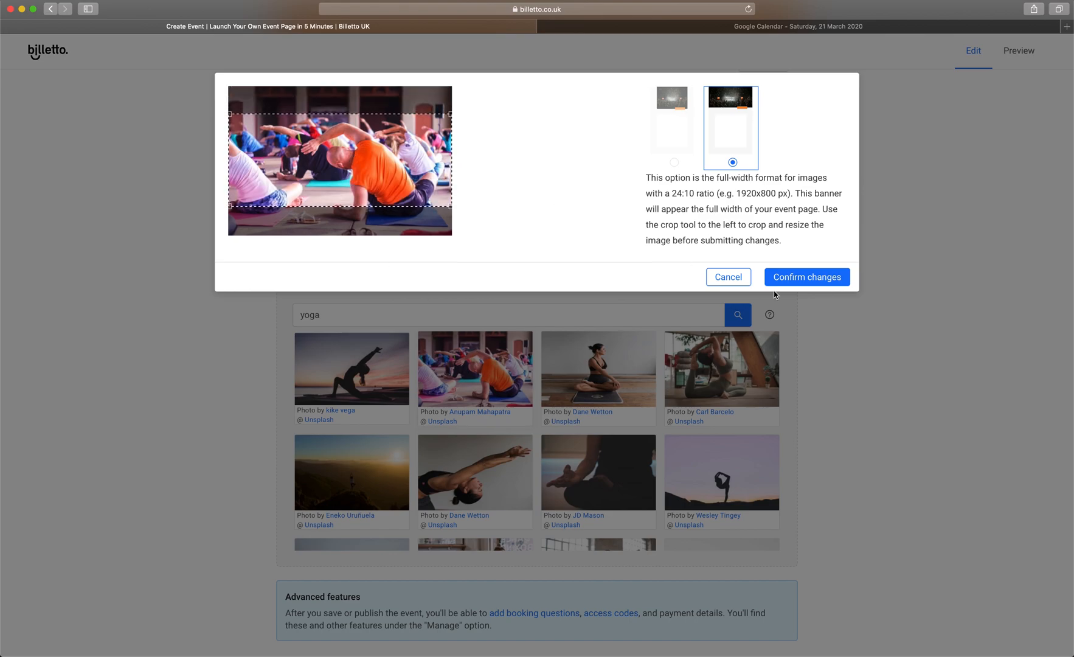
{"action": "left_click", "coordinate": [807, 276]}
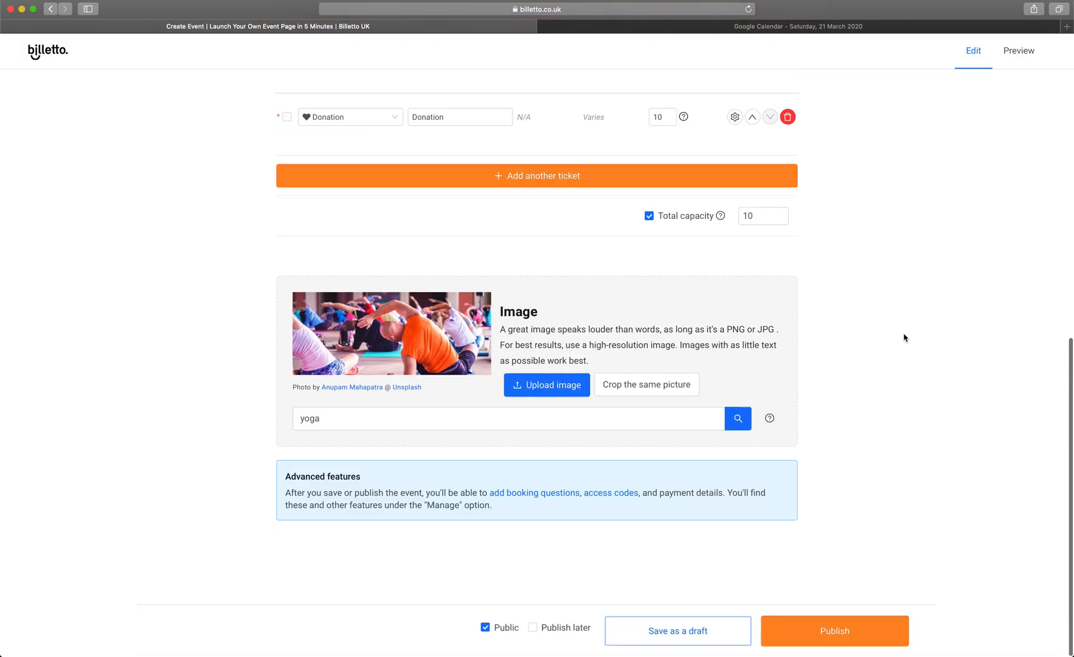
{"action": "mouse_move", "coordinate": [486, 628]}
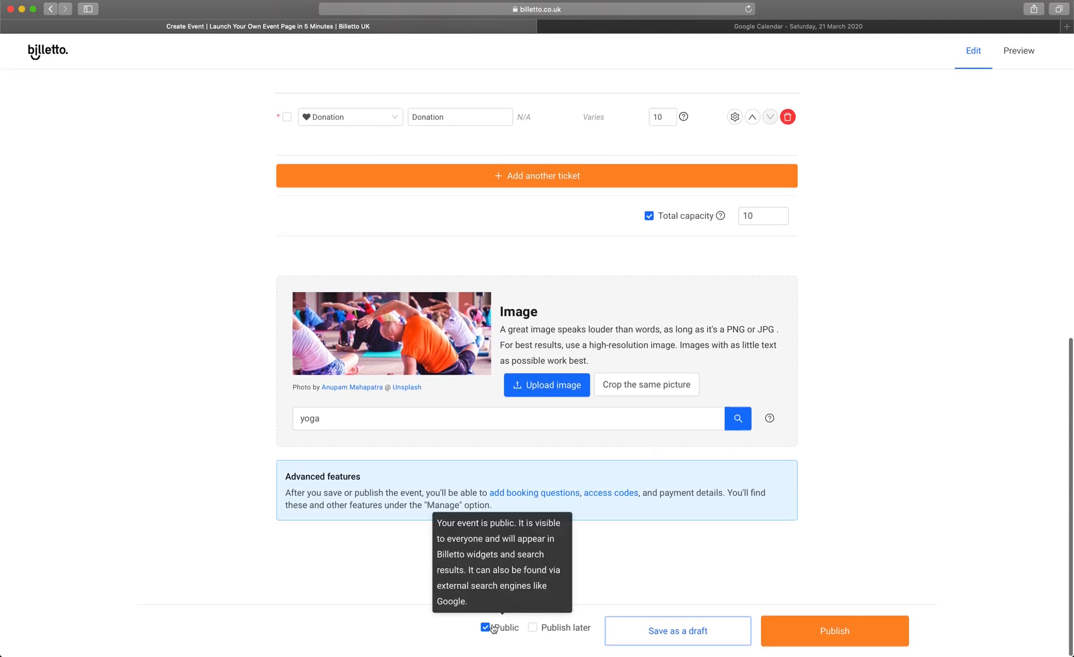
Untick Public and publish the Lunch time yoga event.
{"action": "left_click", "coordinate": [486, 628]}
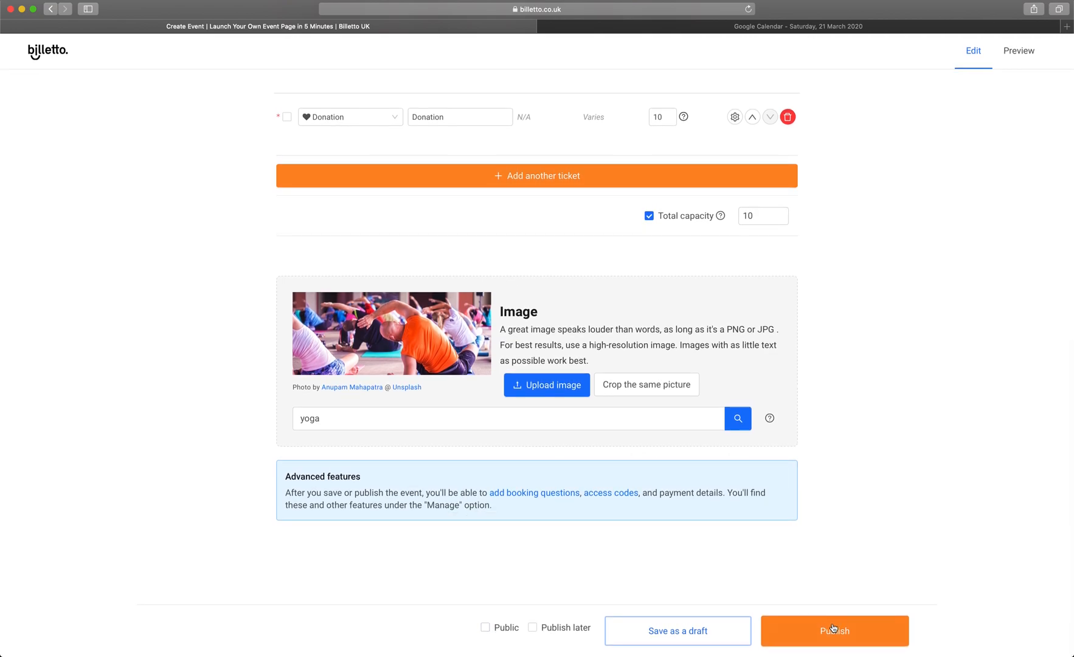
{"action": "left_click", "coordinate": [833, 630]}
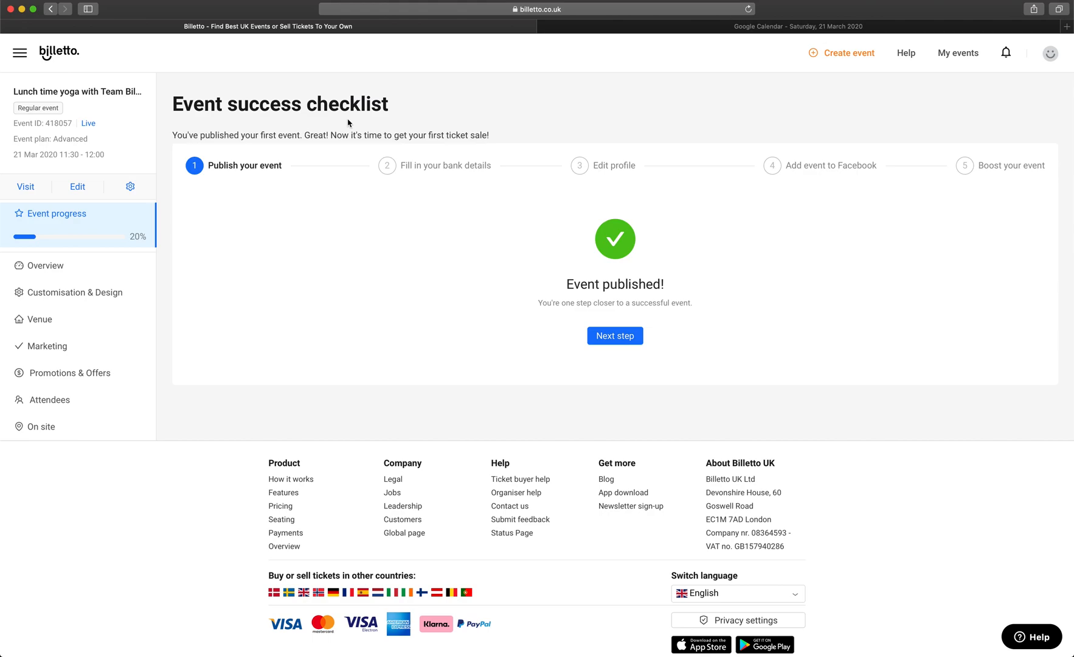
{"action": "mouse_move", "coordinate": [74, 293]}
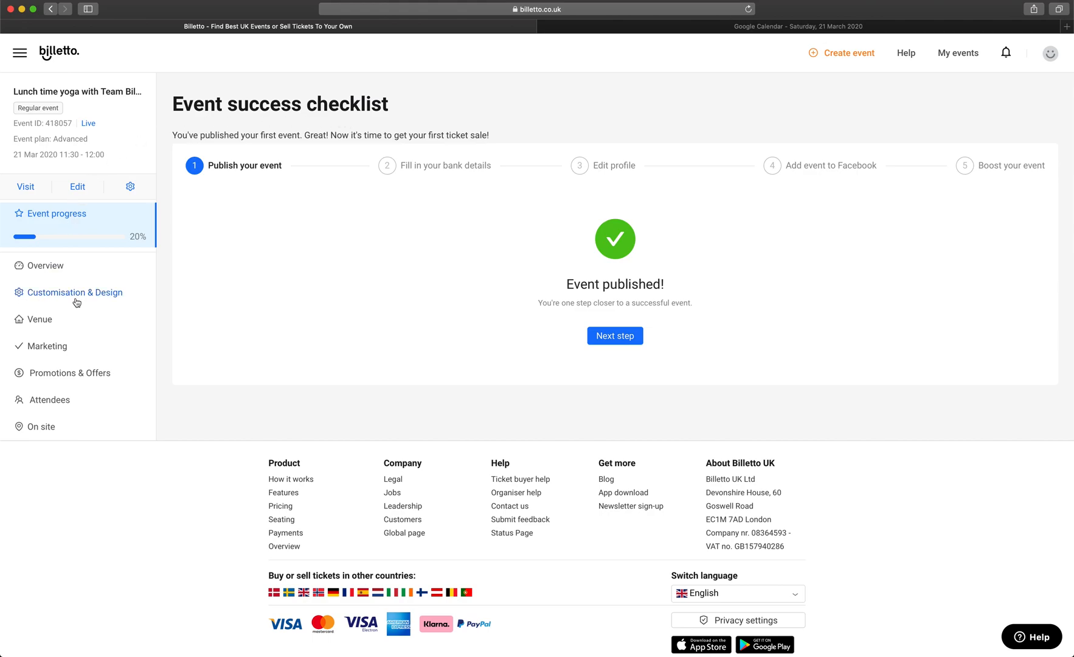
Go to Customisation & Design > Tickets & Orders for the yoga event.
{"action": "left_click", "coordinate": [74, 292]}
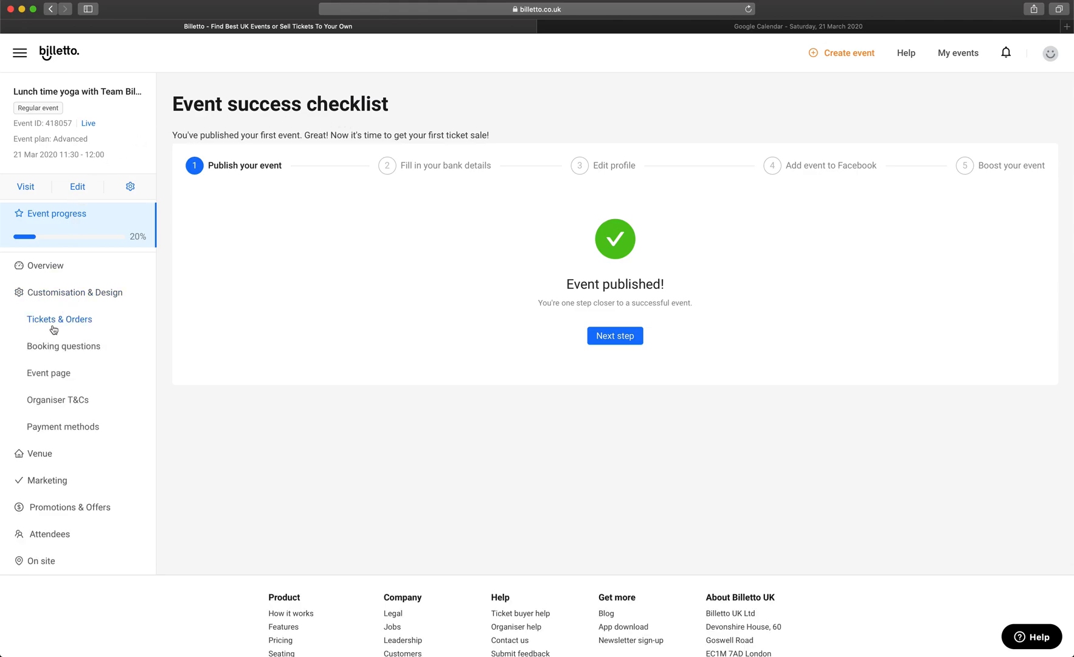
{"action": "left_click", "coordinate": [59, 319]}
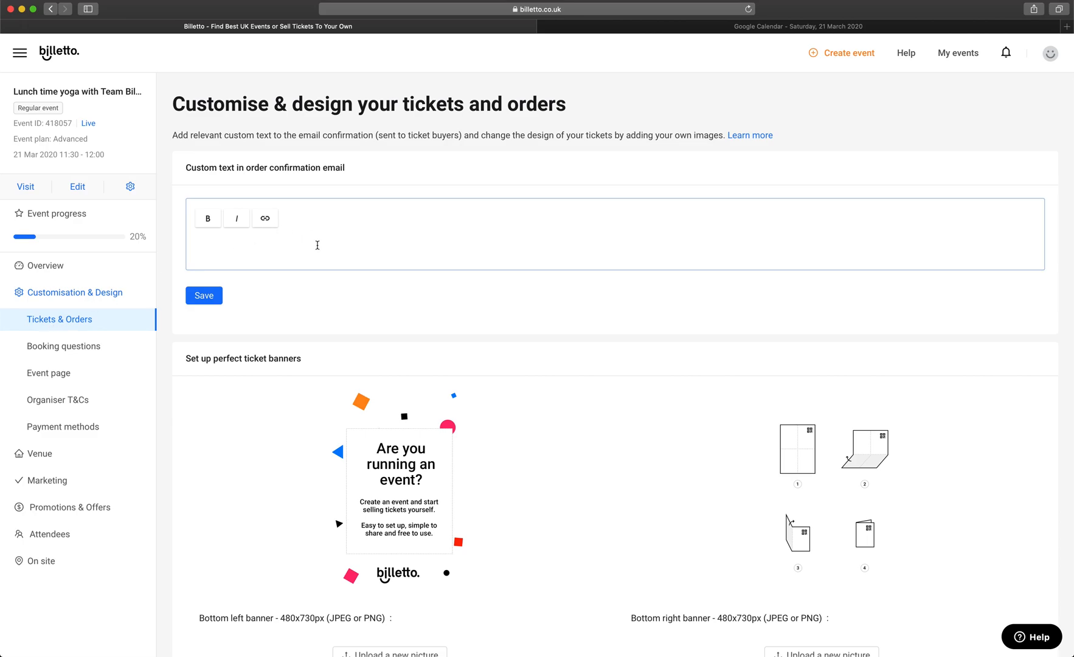
Write 'Hey guys, Join us on 21st of March for a Lunch-time stretch' with the Hangouts link.
{"action": "type", "text": "Hey gu"}
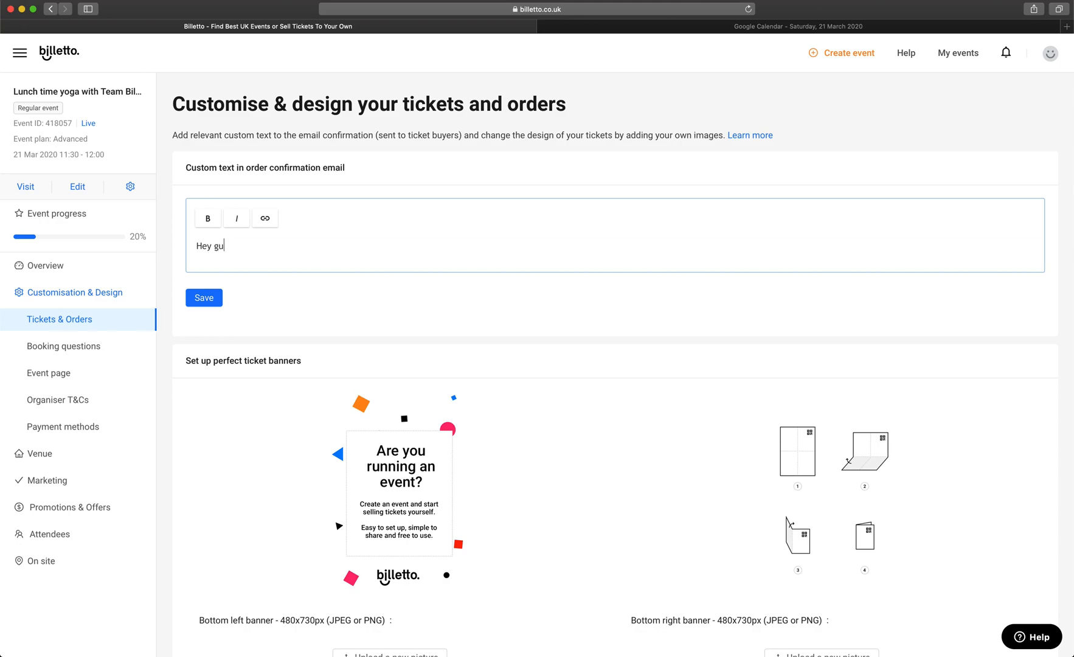
{"action": "type", "text": "ys,"}
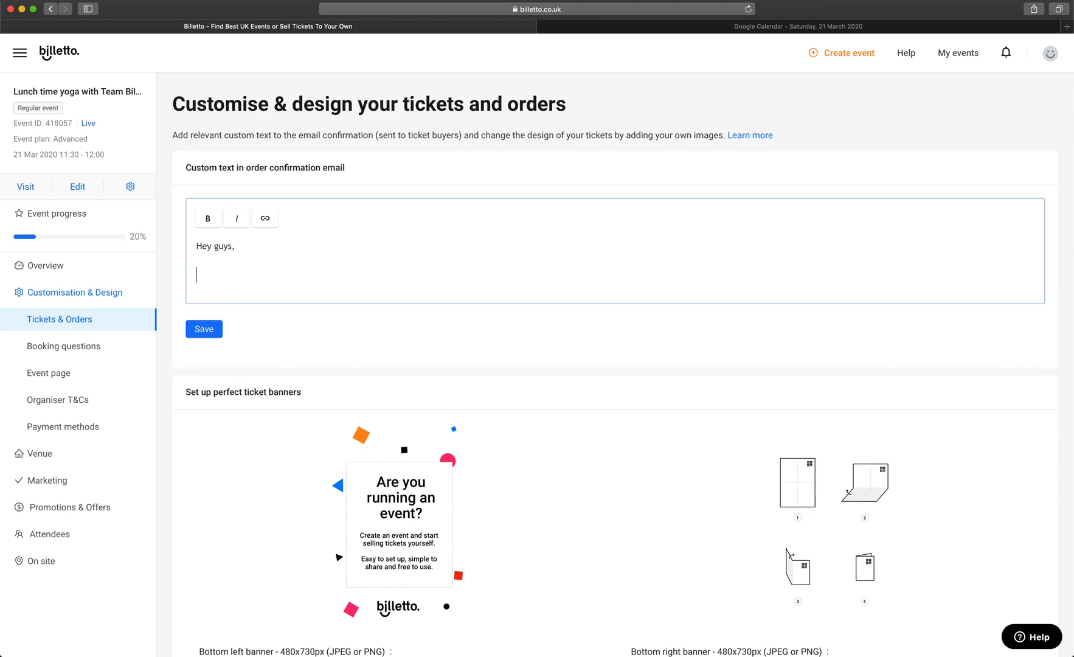
{"action": "type", "text": "Join us o"}
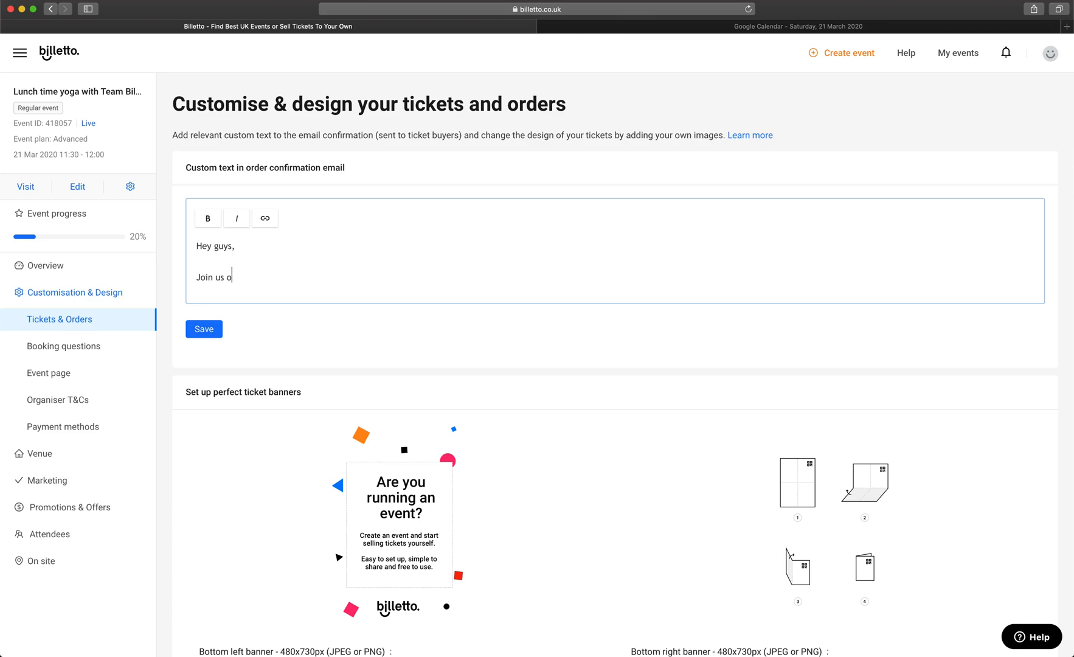
{"action": "type", "text": "n 2"}
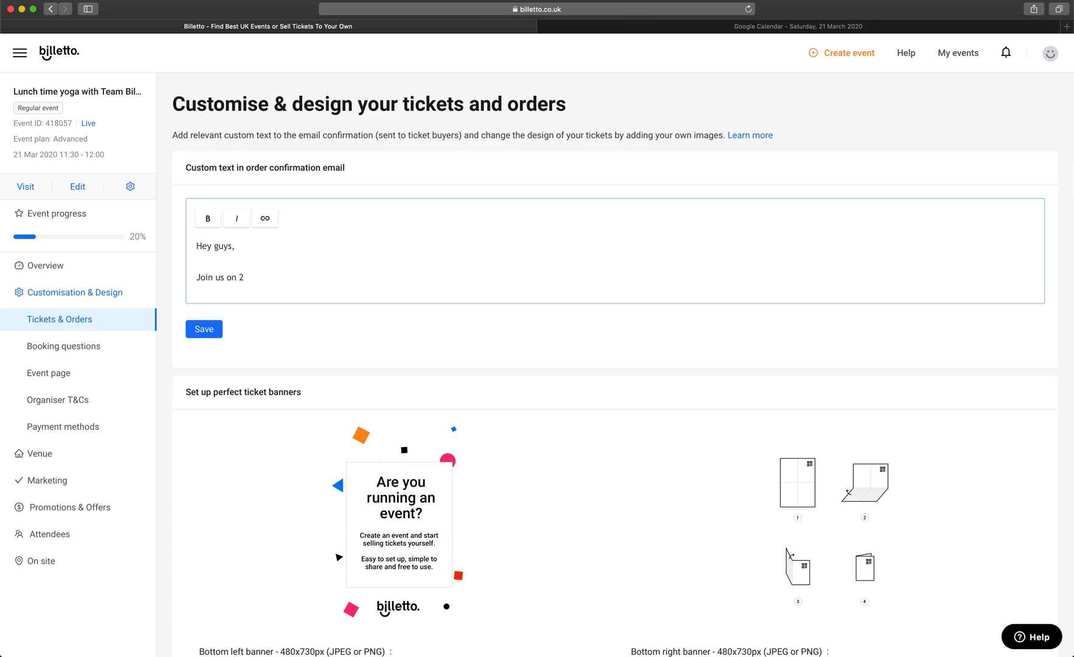
{"action": "type", "text": "1st of Mar"}
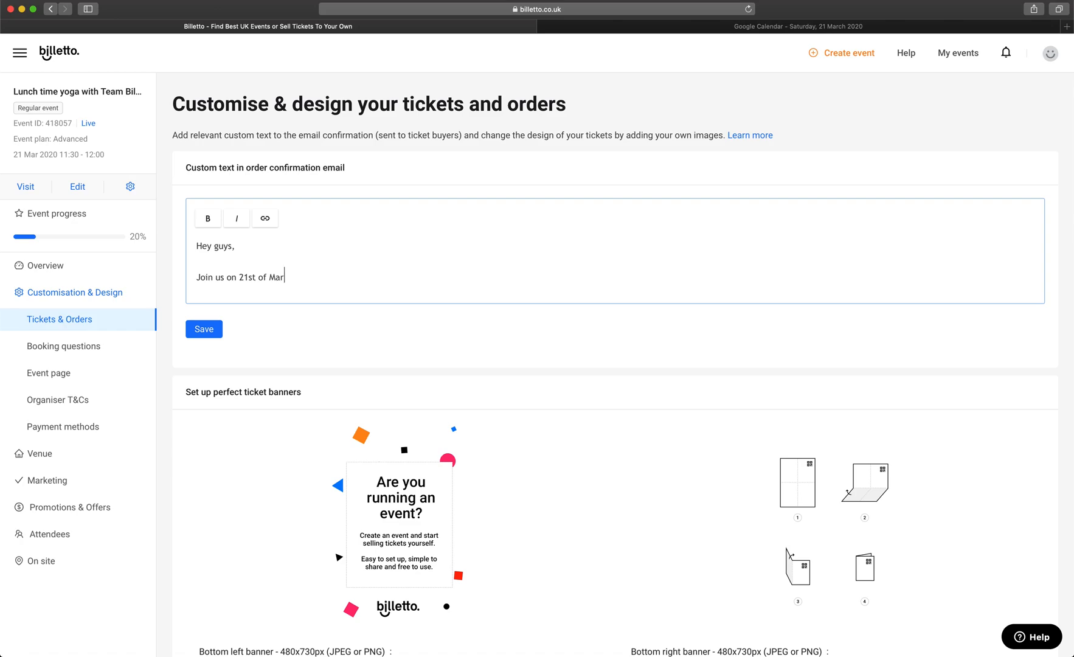
{"action": "type", "text": "ch for a Lunch-ti"}
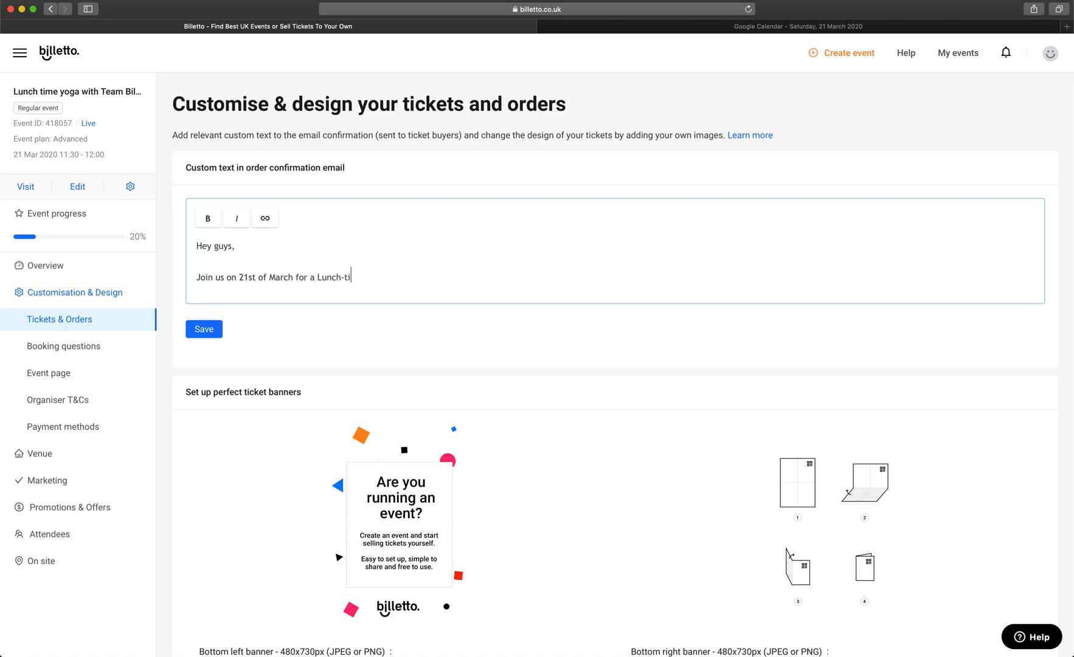
{"action": "type", "text": "me stretch. You can join on this link he"}
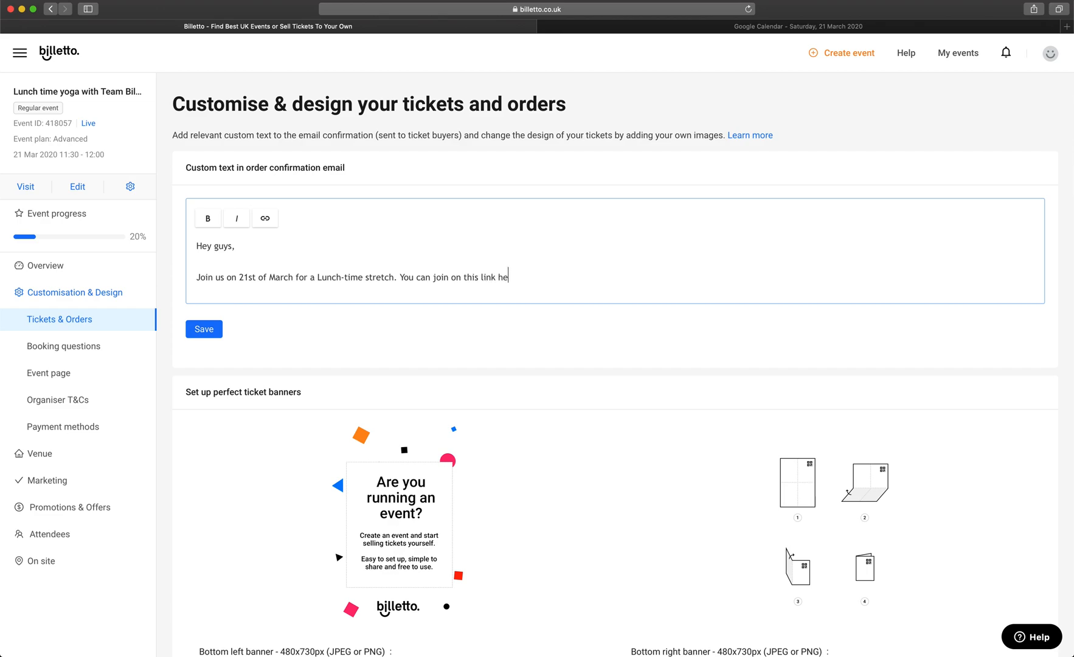
{"action": "type", "text": "re: https://hangouts.google.com/ca..."}
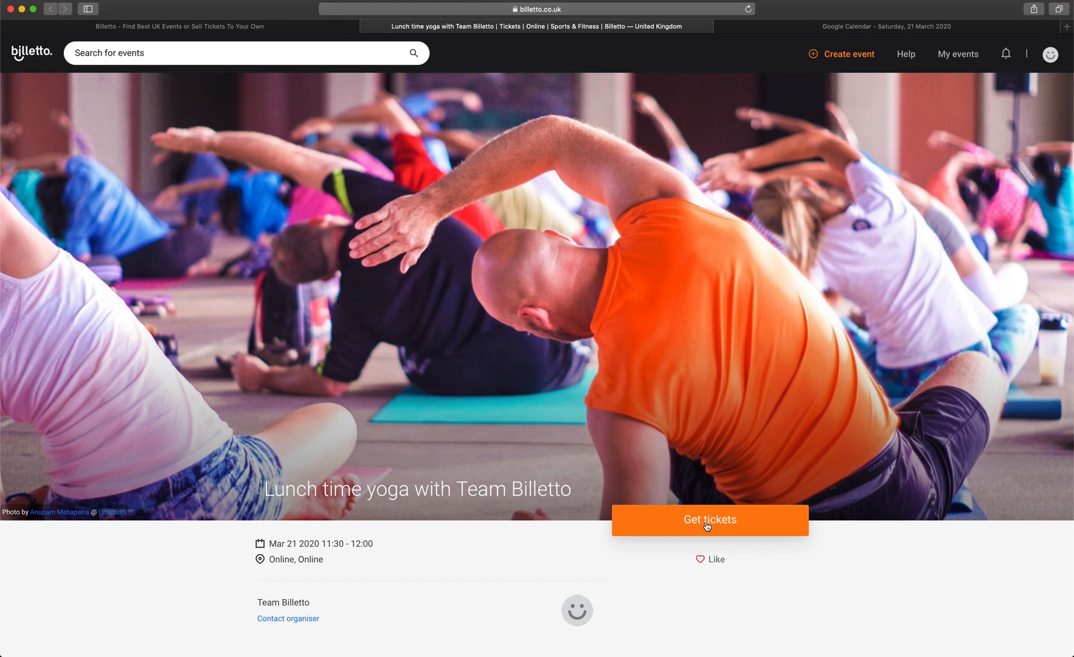
Order one Free ticket to the yoga event from its event page.
{"action": "left_click", "coordinate": [708, 520]}
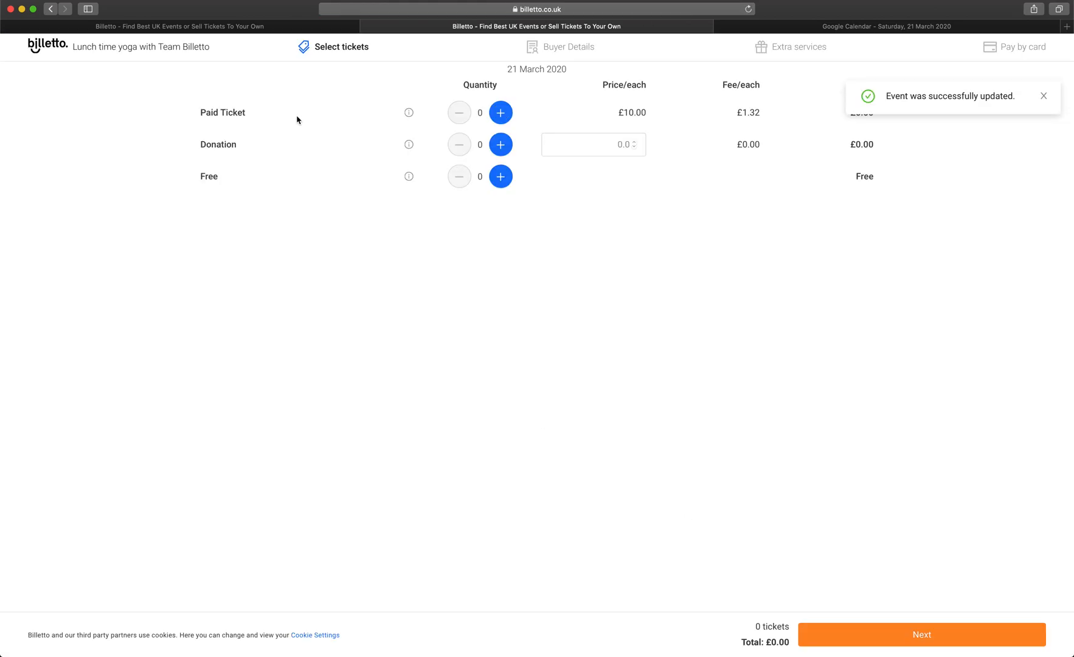
{"action": "left_click", "coordinate": [500, 176]}
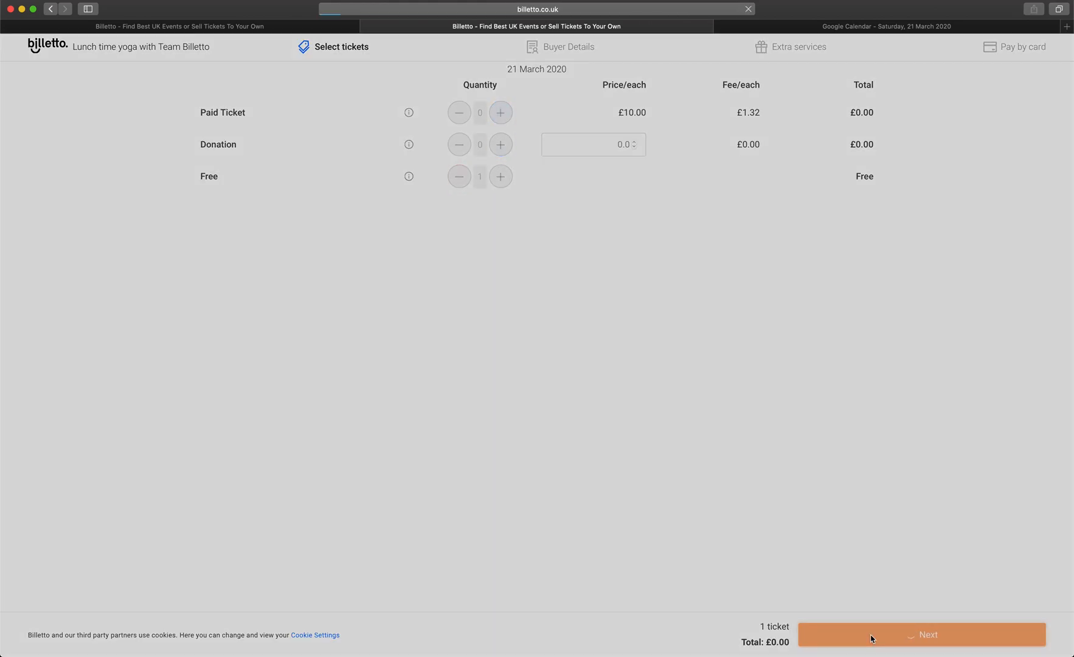
{"action": "left_click", "coordinate": [922, 634]}
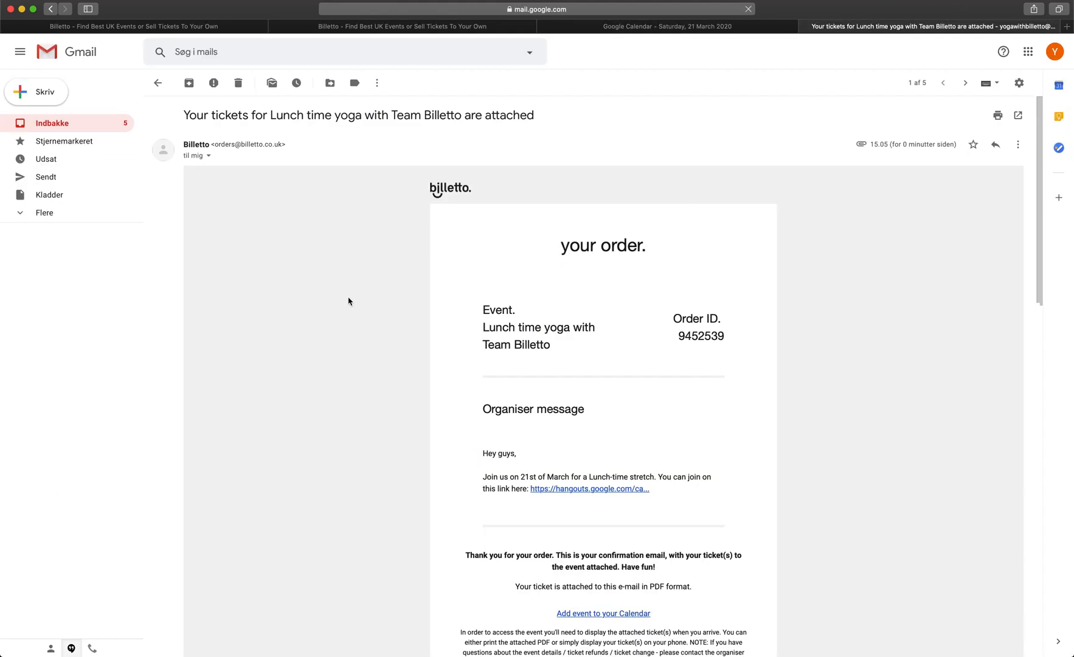
Scroll through the Billetto confirmation email to read the organiser message and Hangouts link.
{"action": "scroll", "scroll_direction": "down", "scroll_amount": 3}
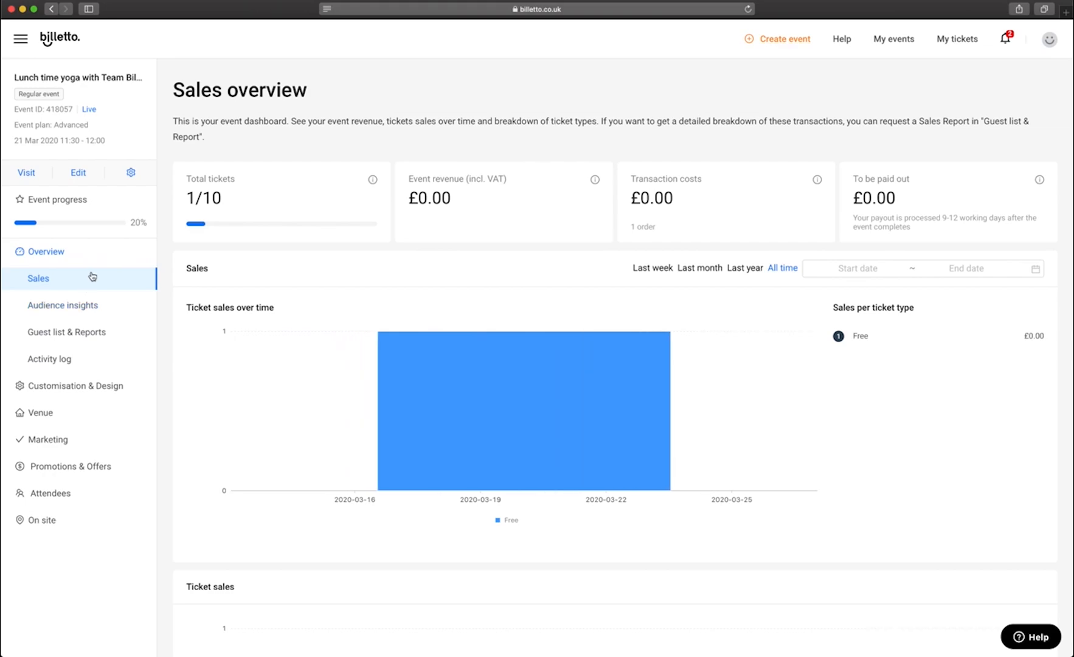
Open Guest list & Reports and pick a guest list export format from the dropdown.
{"action": "left_click", "coordinate": [67, 331]}
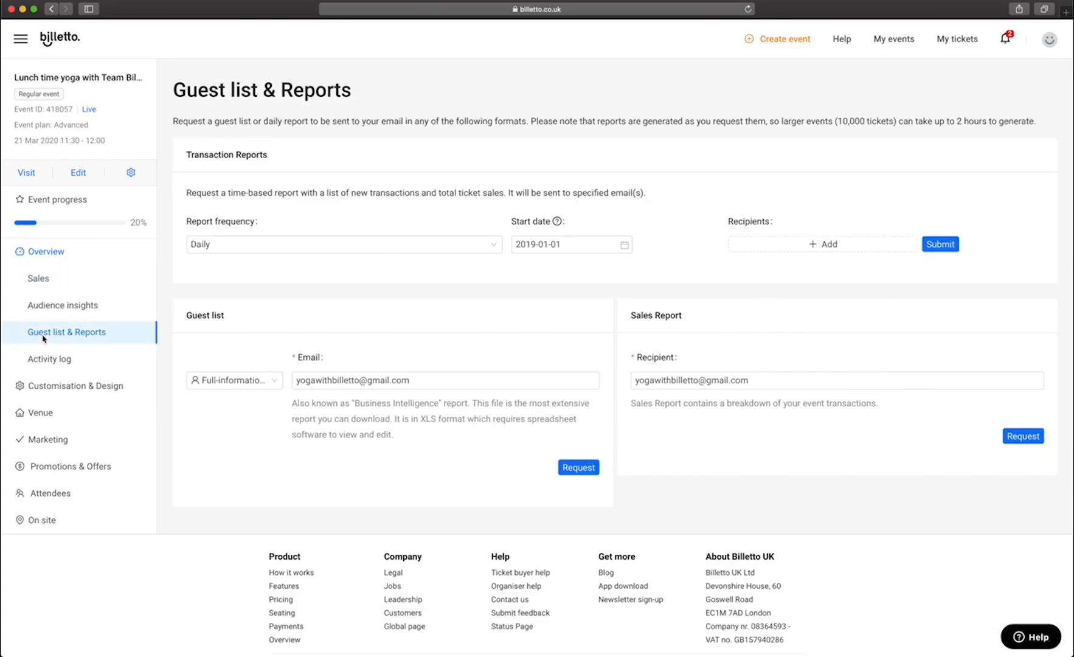
{"action": "left_click", "coordinate": [233, 380]}
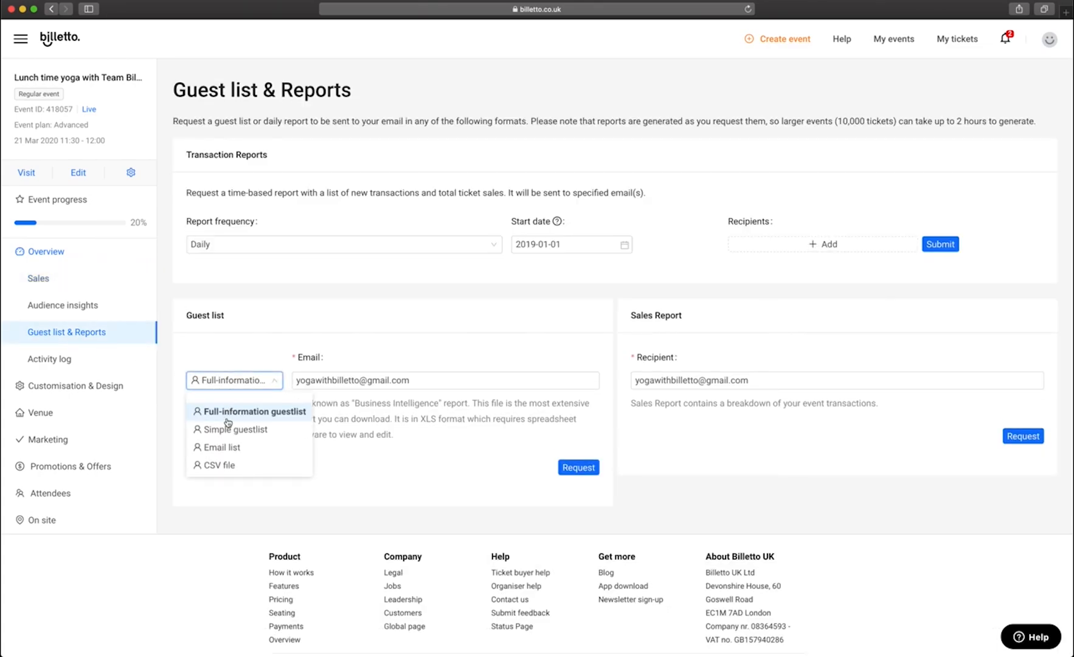
{"action": "left_click", "coordinate": [222, 447]}
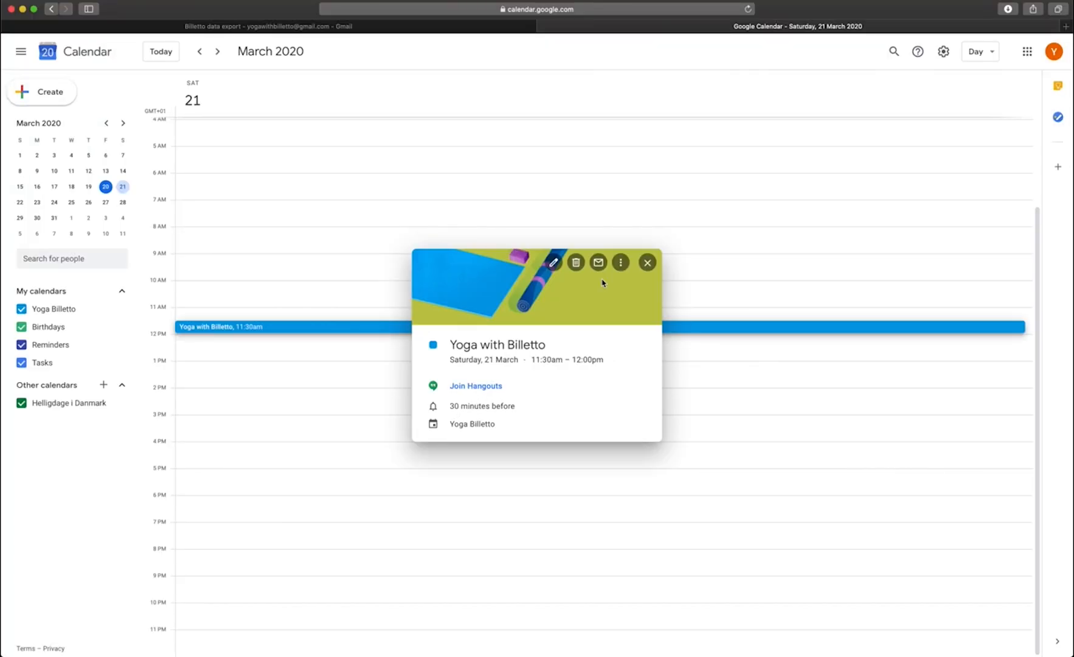
Open the Yoga with Billetto event details and join its Hangouts video call.
{"action": "left_click", "coordinate": [553, 262]}
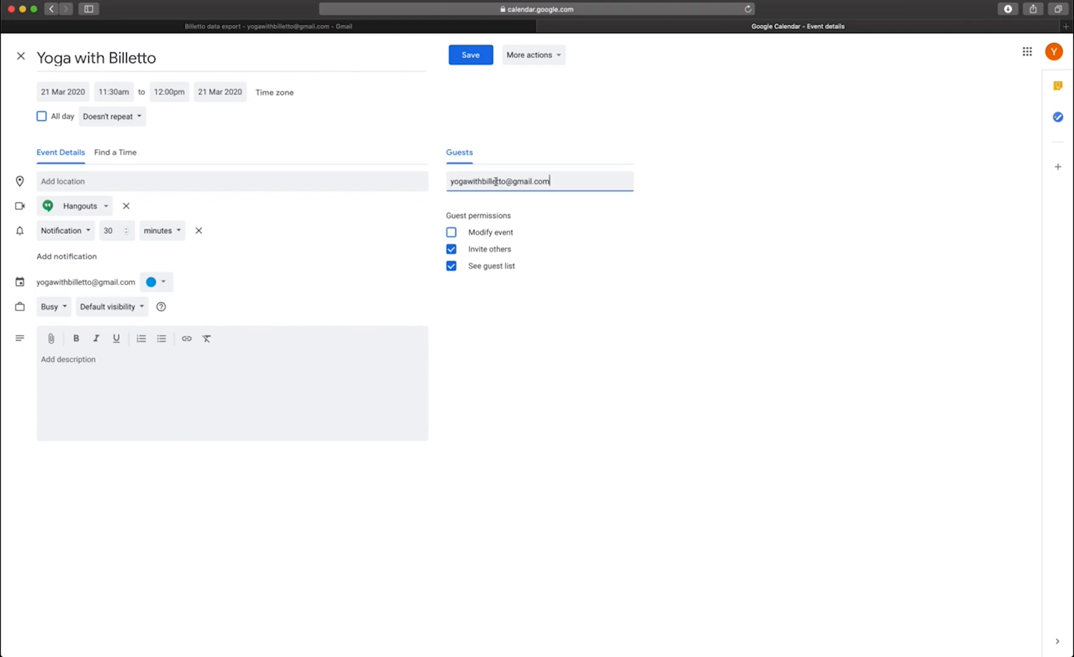
{"action": "left_click", "coordinate": [470, 54]}
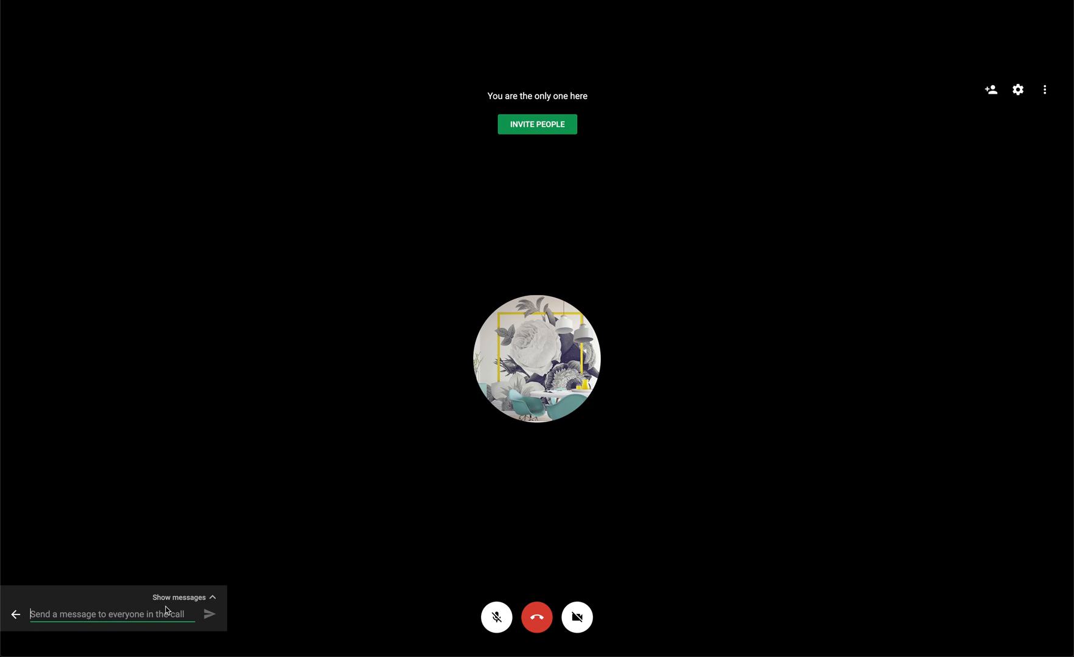
Send 'Let me know if you have any questions' in the call chat.
{"action": "type", "text": "Let me"}
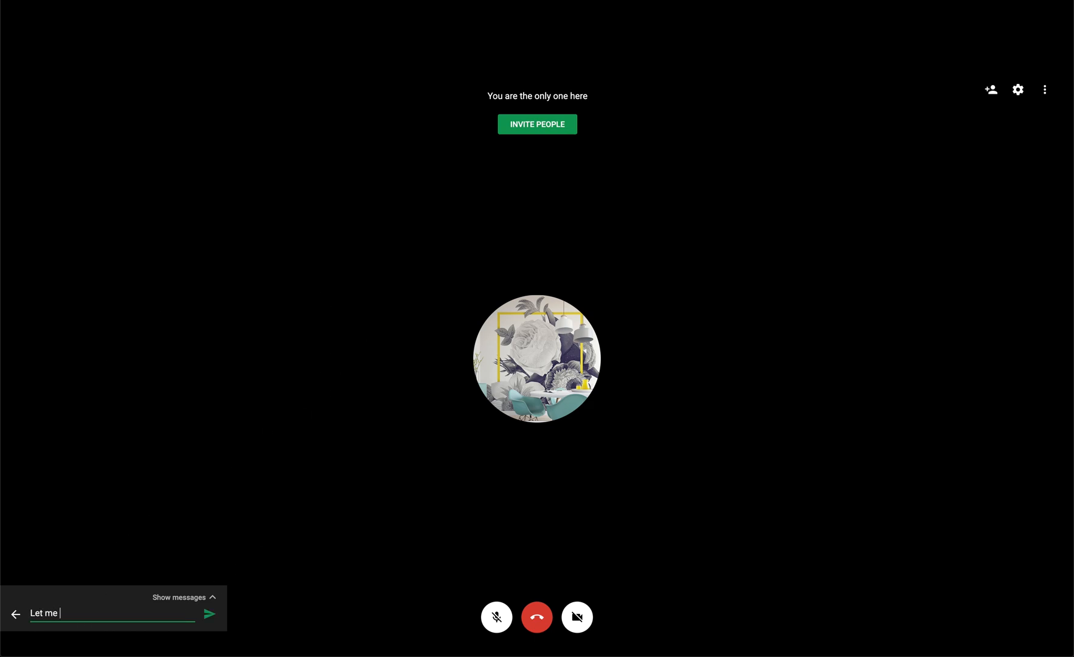
{"action": "type", "text": "know if you"}
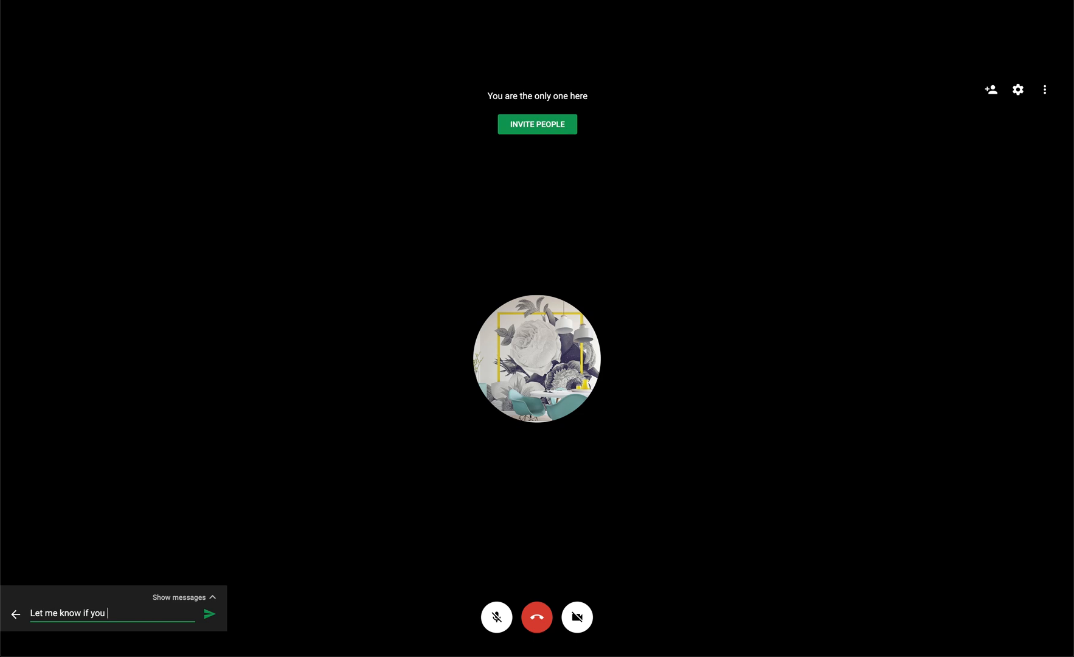
{"action": "type", "text": "have any questions"}
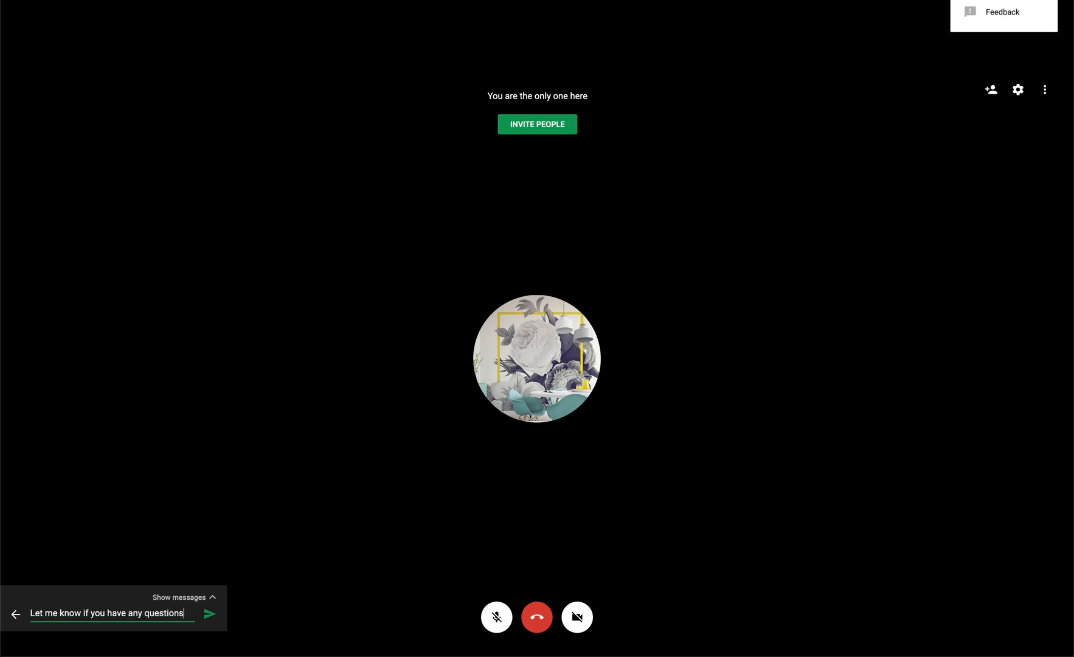
{"action": "left_click", "coordinate": [209, 612]}
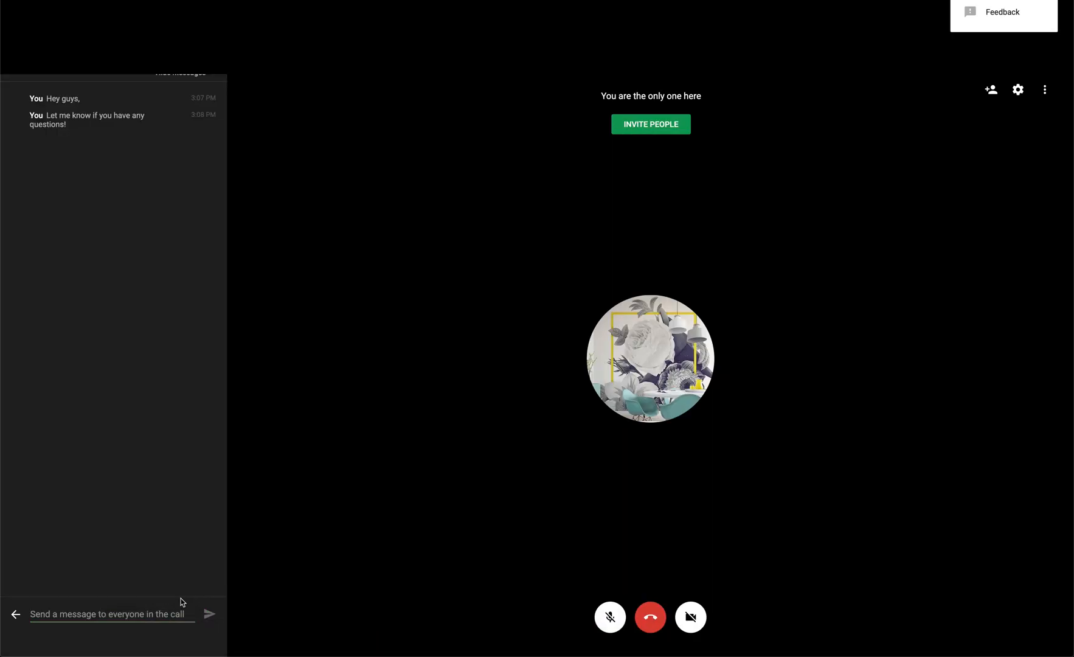
{"action": "left_click", "coordinate": [1043, 88]}
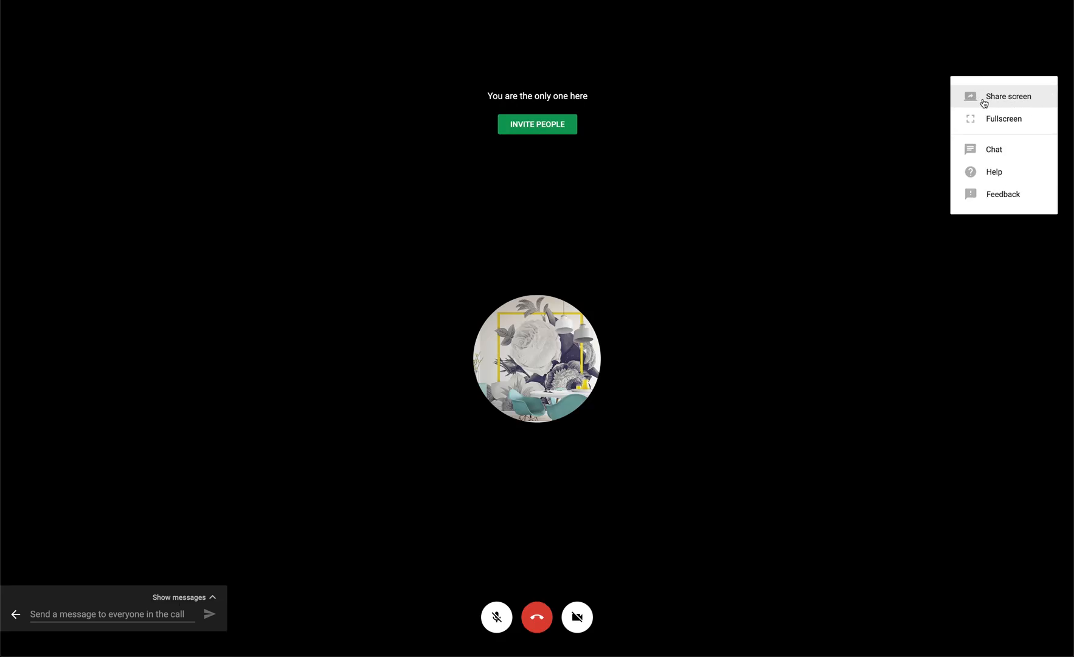